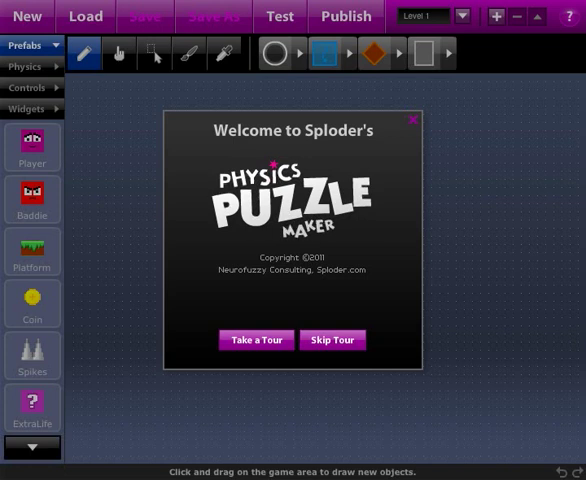
{"action": "mouse_move", "coordinate": [528, 160]}
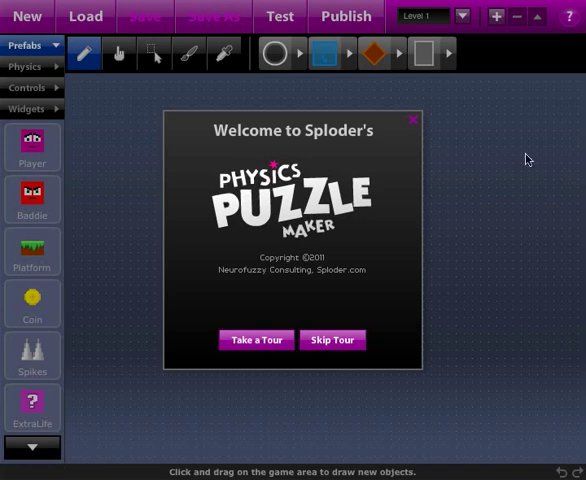
Step: Skip the welcome tour to reach the empty Level 1 canvas
{"action": "left_click", "coordinate": [332, 340]}
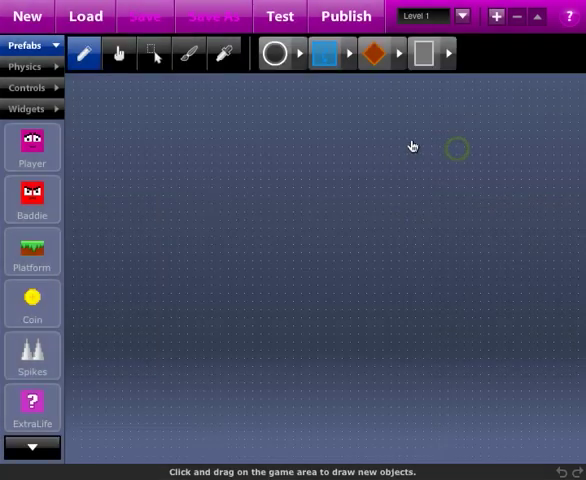
{"action": "mouse_move", "coordinate": [178, 154]}
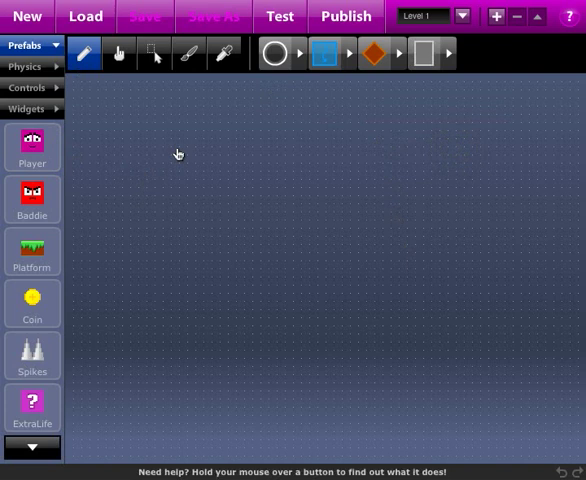
{"action": "mouse_move", "coordinate": [184, 104]}
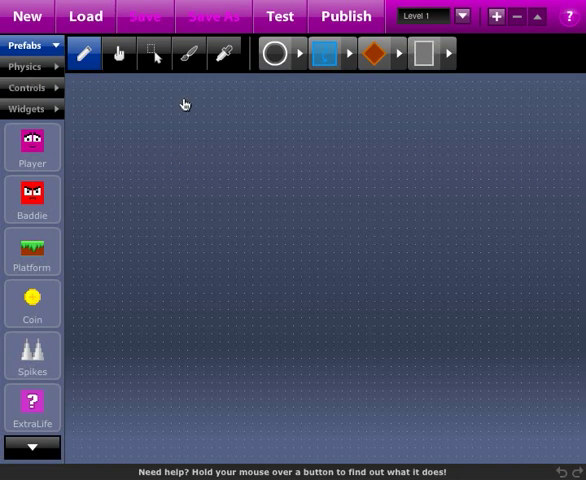
{"action": "mouse_move", "coordinate": [145, 304]}
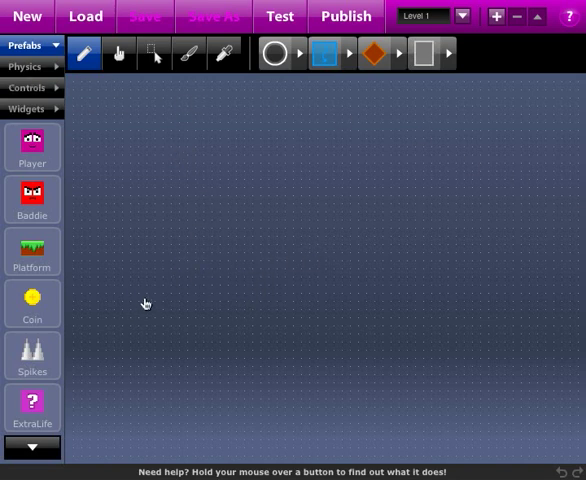
{"action": "mouse_move", "coordinate": [128, 188]}
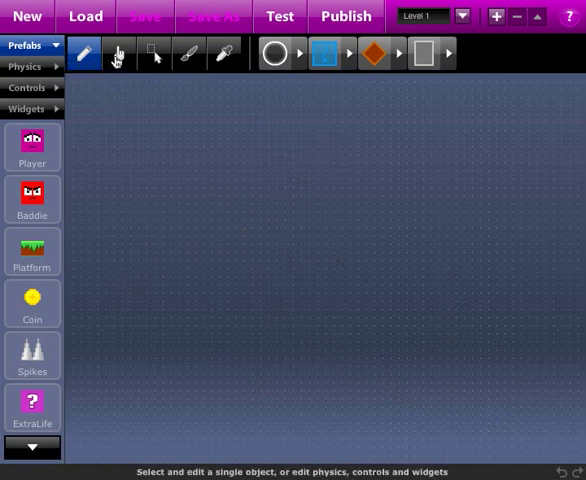
{"action": "mouse_move", "coordinate": [118, 58]}
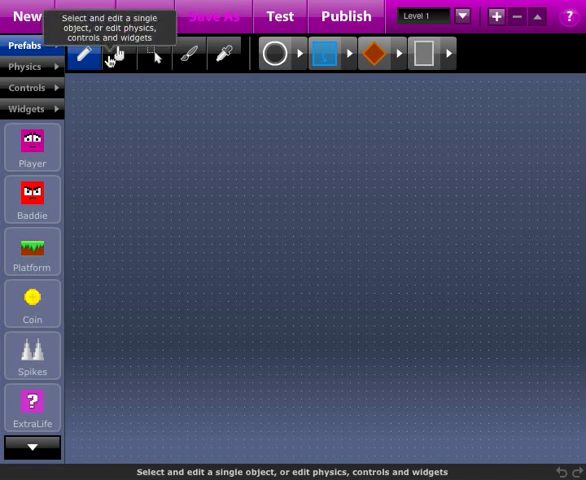
Step: Draw a tall wooden rectangle post, add two copies, and space all three evenly
{"action": "left_click", "coordinate": [119, 53]}
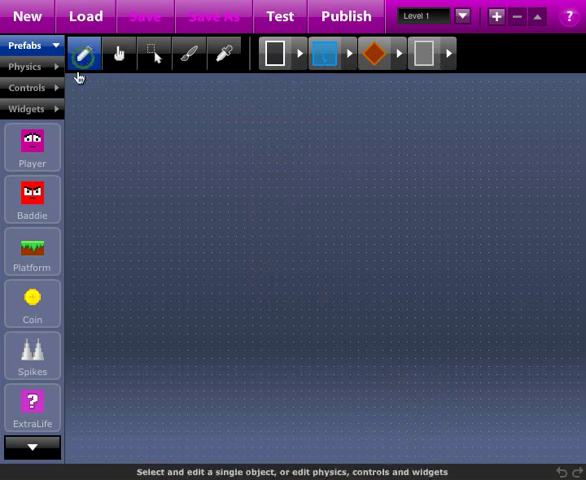
{"action": "left_click", "coordinate": [297, 53]}
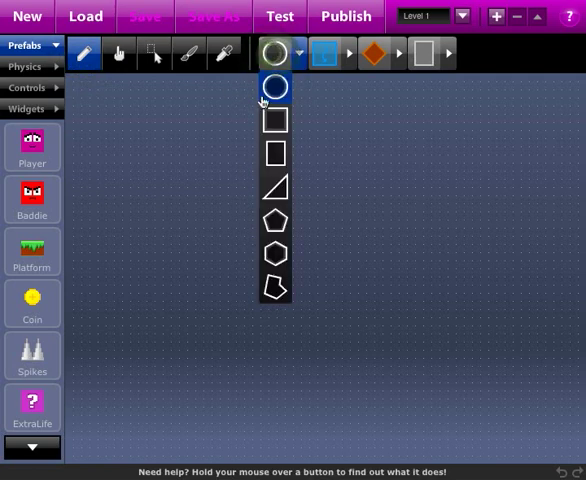
{"action": "mouse_move", "coordinate": [256, 172]}
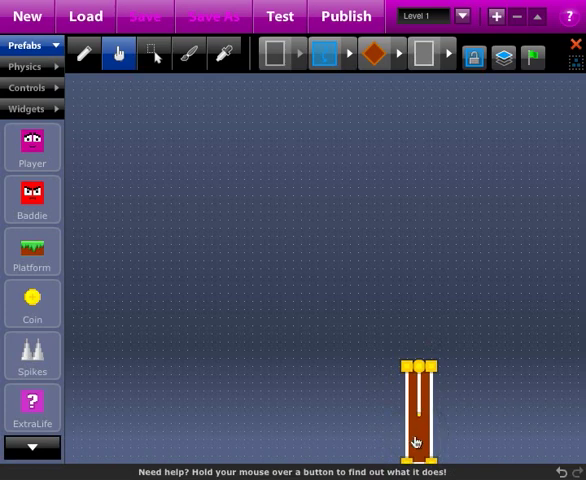
{"action": "left_click", "coordinate": [415, 415]}
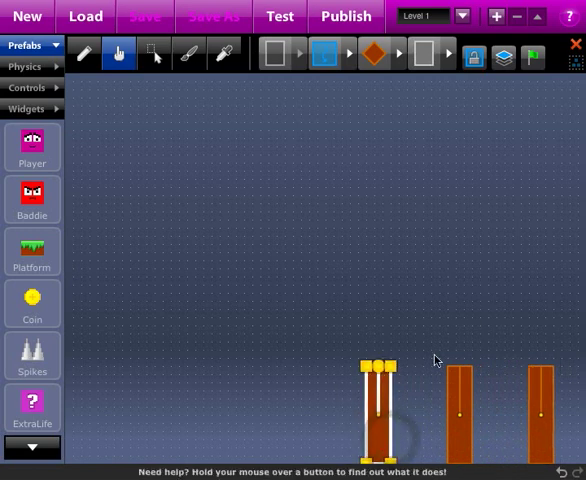
{"action": "left_click", "coordinate": [155, 53]}
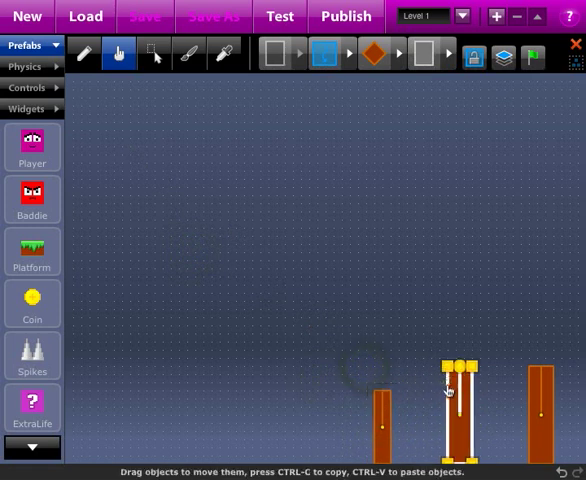
{"action": "left_click_drag", "start_coordinate": [448, 390], "coordinate": [530, 390]}
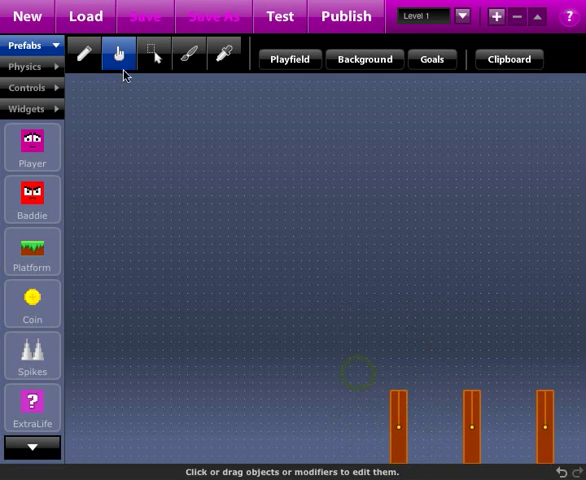
{"action": "left_click", "coordinate": [157, 54]}
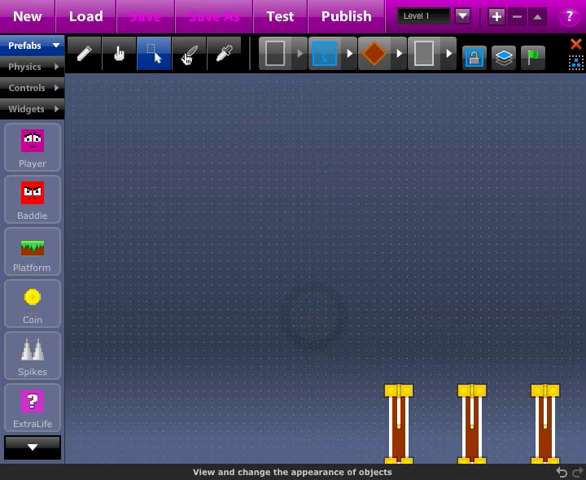
{"action": "mouse_move", "coordinate": [428, 90]}
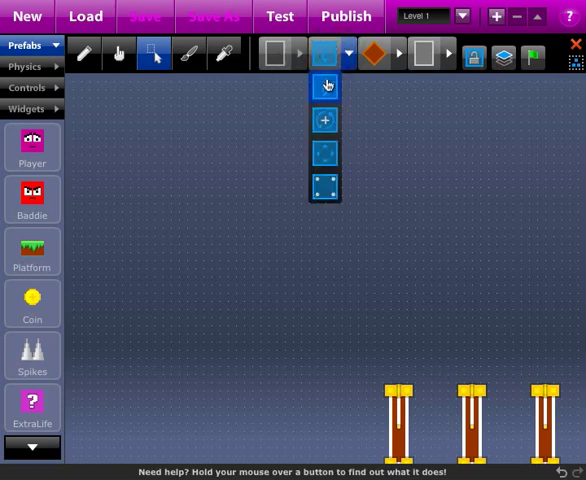
{"action": "left_click", "coordinate": [418, 54]}
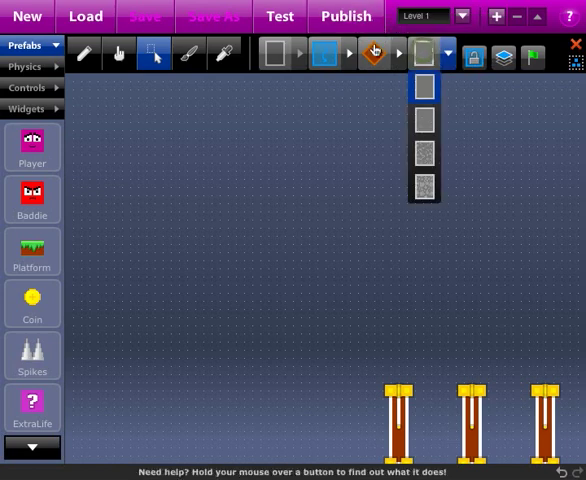
{"action": "left_click", "coordinate": [374, 54]}
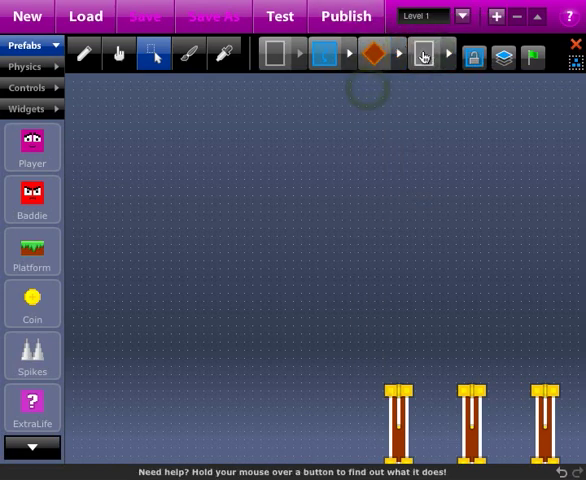
{"action": "left_click", "coordinate": [424, 54]}
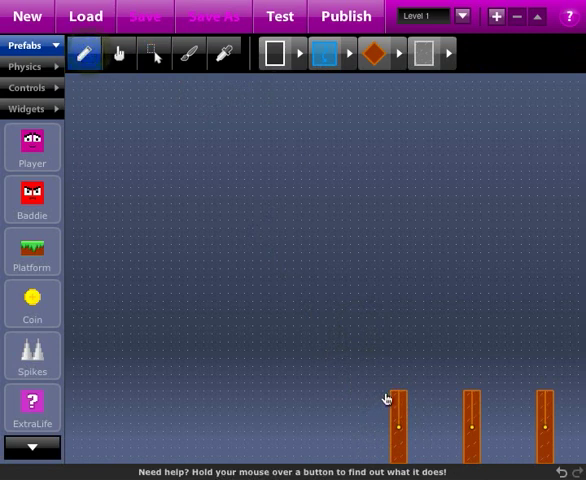
{"action": "mouse_move", "coordinate": [391, 394]}
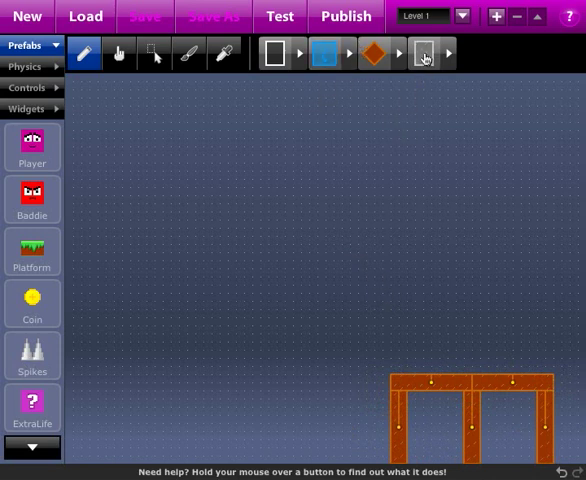
Step: Switch new shapes to stone texture and draw a stone post above the wooden beam
{"action": "left_click", "coordinate": [424, 53]}
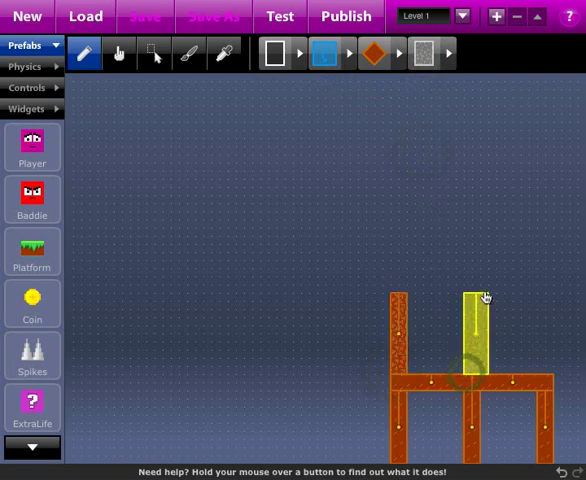
{"action": "left_click_drag", "start_coordinate": [480, 300], "coordinate": [545, 305]}
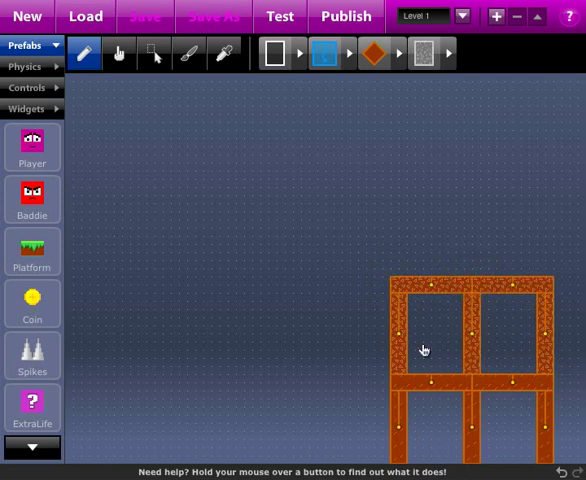
{"action": "mouse_move", "coordinate": [406, 356]}
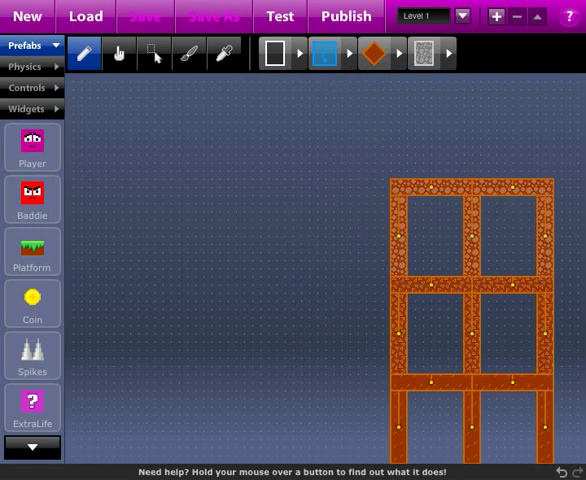
{"action": "mouse_move", "coordinate": [308, 148]}
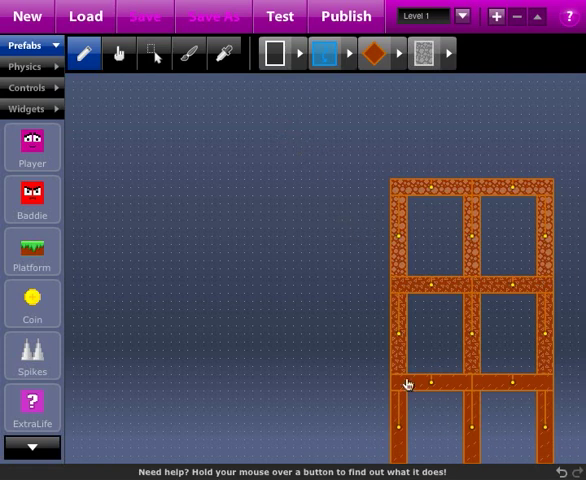
Step: Place the TurretCar prefab on the left of the level and deselect it
{"action": "left_click", "coordinate": [119, 54]}
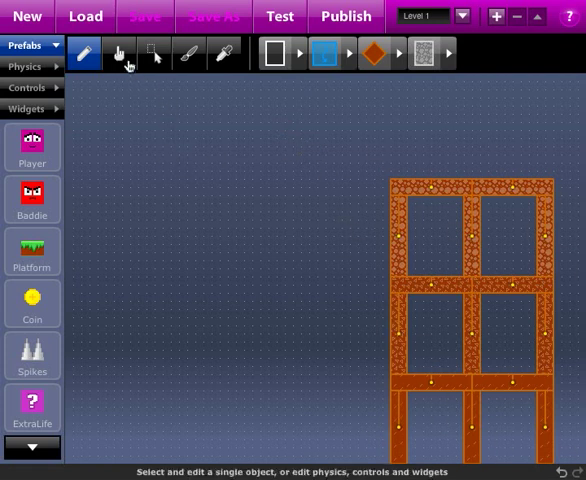
{"action": "left_click", "coordinate": [84, 54]}
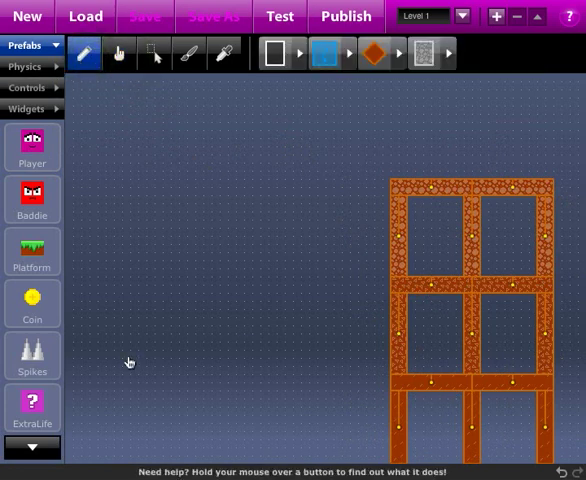
{"action": "left_click", "coordinate": [226, 54]}
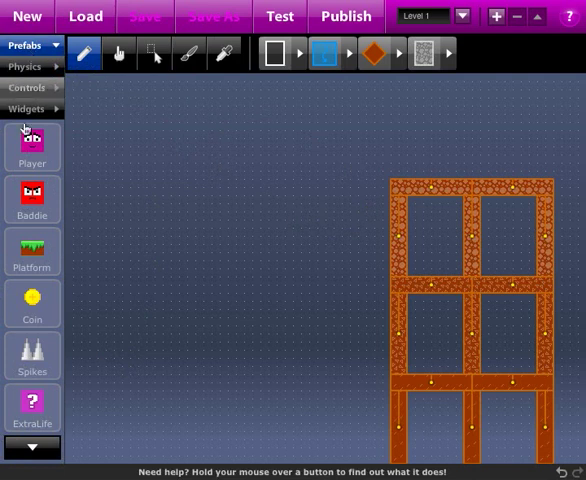
{"action": "left_click", "coordinate": [31, 448]}
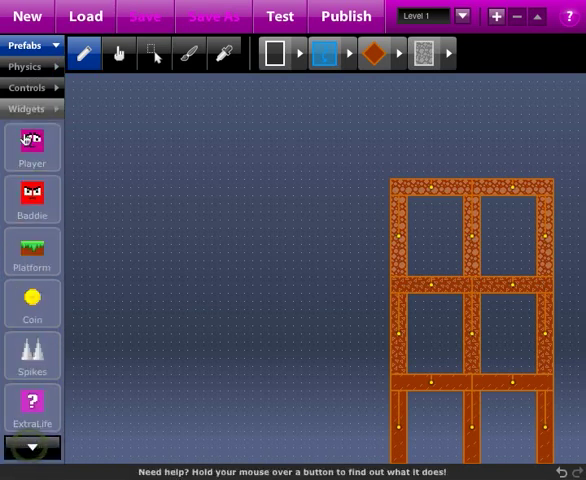
{"action": "left_click", "coordinate": [32, 448]}
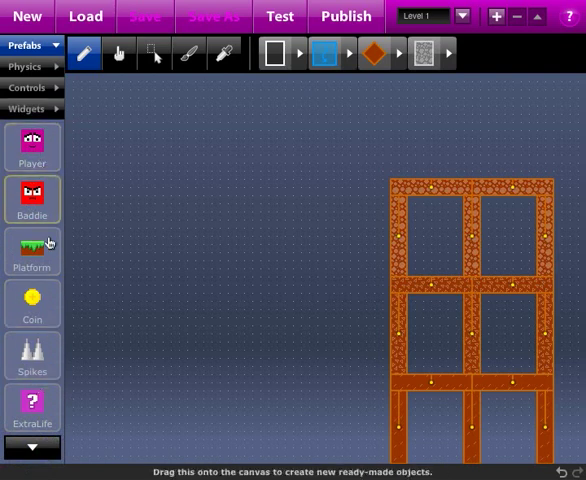
{"action": "mouse_move", "coordinate": [33, 443]}
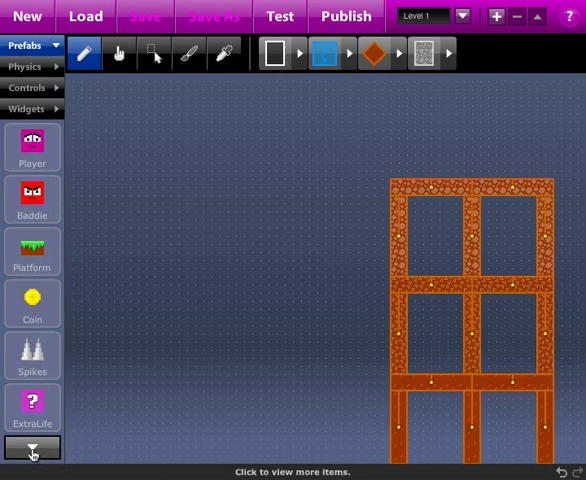
{"action": "left_click", "coordinate": [32, 447]}
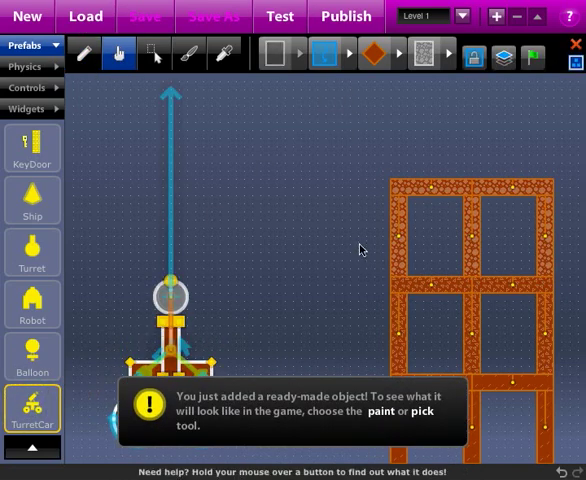
{"action": "mouse_move", "coordinate": [340, 227]}
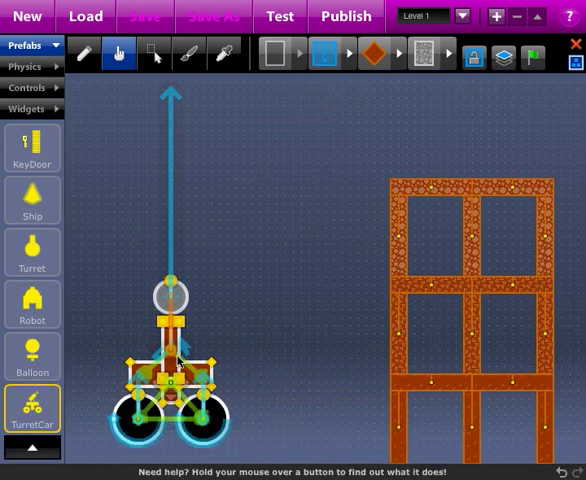
{"action": "mouse_move", "coordinate": [265, 267]}
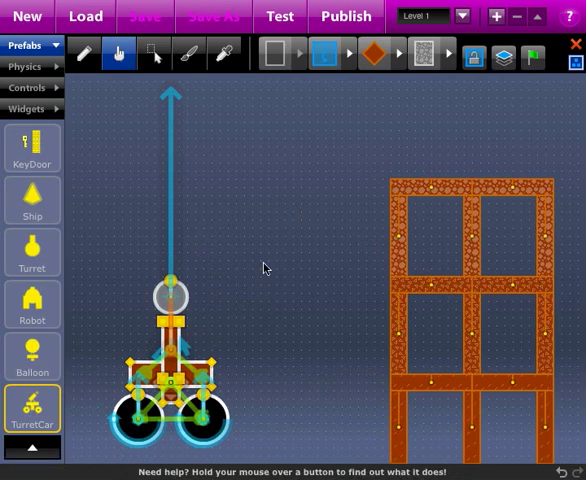
{"action": "left_click", "coordinate": [157, 54]}
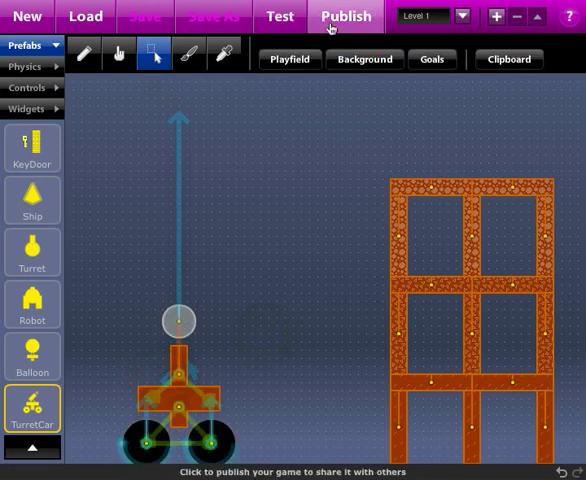
{"action": "mouse_move", "coordinate": [490, 295]}
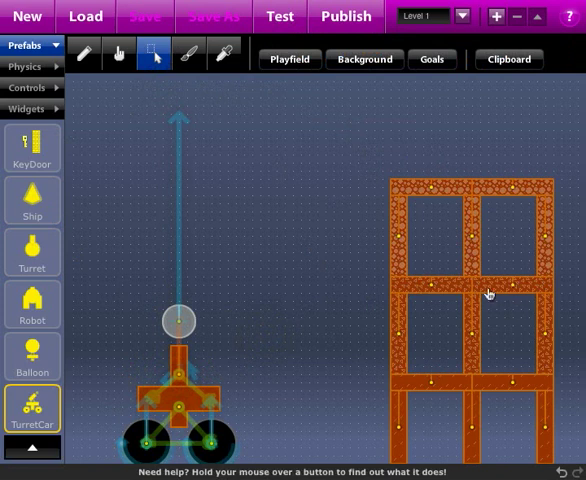
{"action": "mouse_move", "coordinate": [280, 16]}
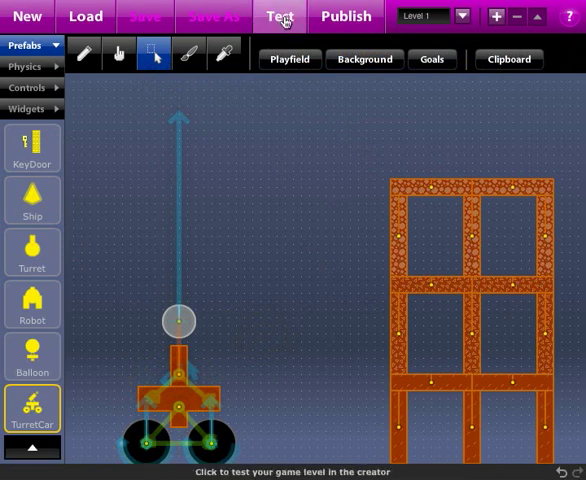
{"action": "left_click", "coordinate": [279, 16]}
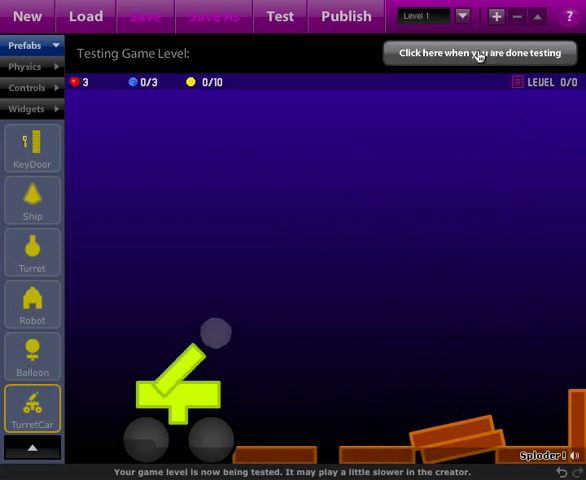
{"action": "left_click", "coordinate": [478, 53]}
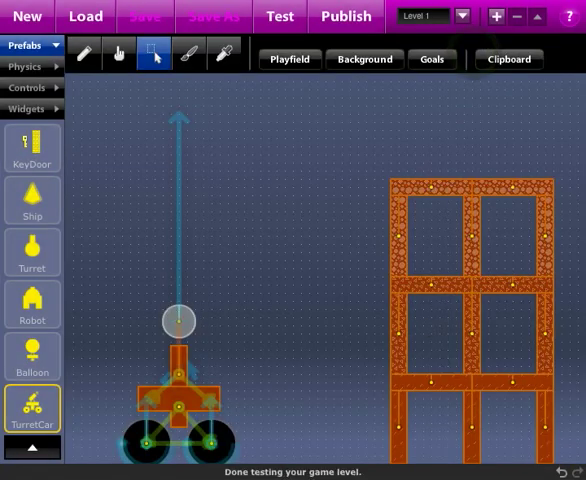
{"action": "mouse_move", "coordinate": [492, 367]}
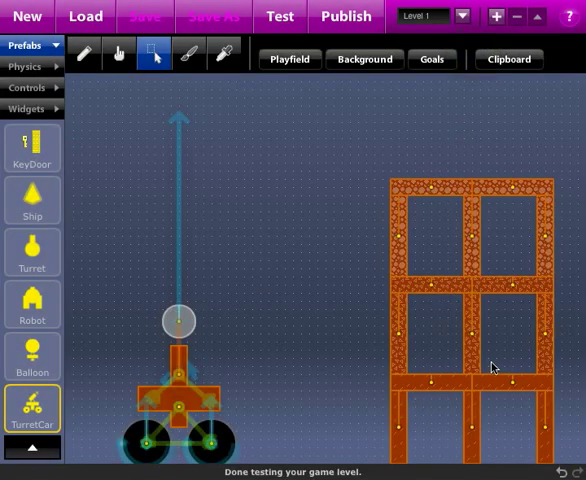
{"action": "mouse_move", "coordinate": [447, 273]}
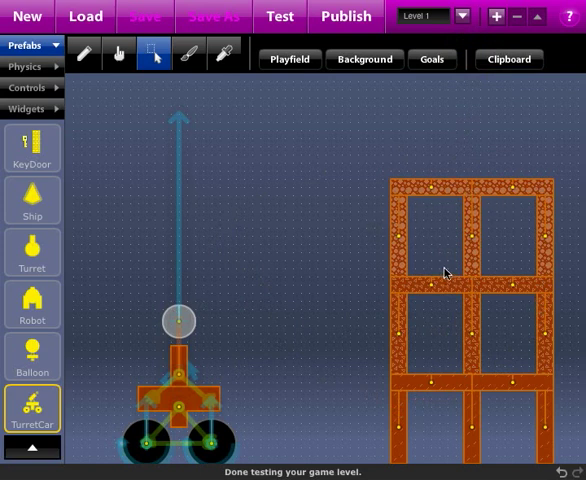
{"action": "mouse_move", "coordinate": [240, 265]}
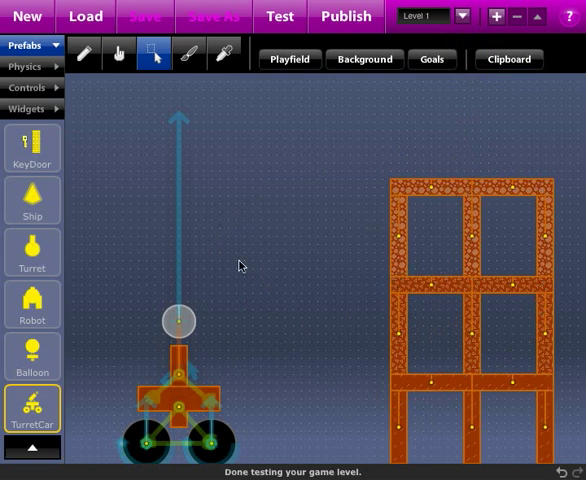
{"action": "mouse_move", "coordinate": [420, 229]}
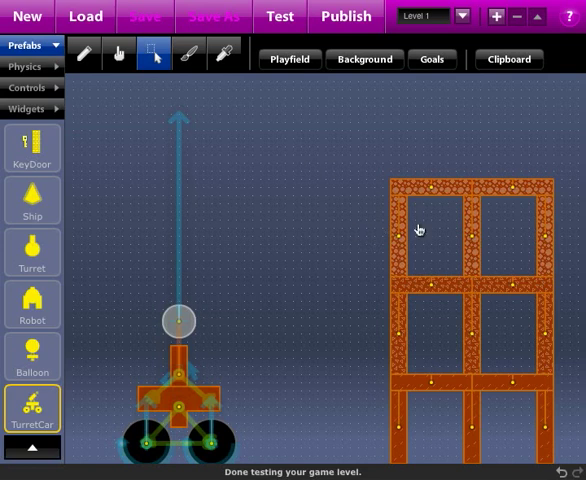
{"action": "mouse_move", "coordinate": [367, 375]}
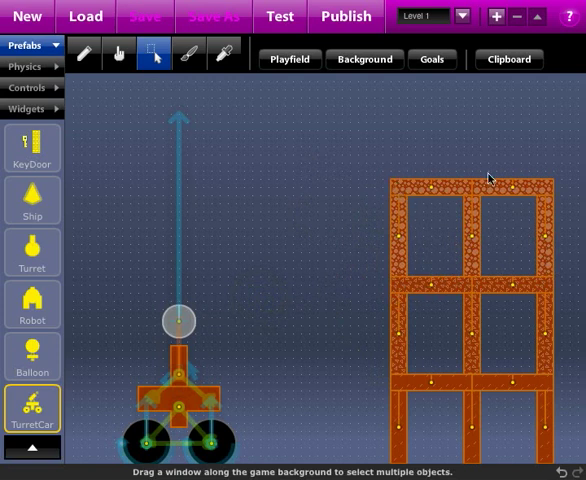
{"action": "mouse_move", "coordinate": [458, 247]}
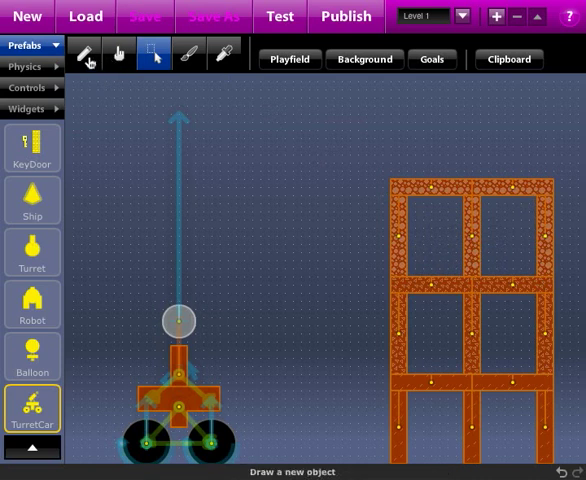
{"action": "left_click", "coordinate": [24, 66]}
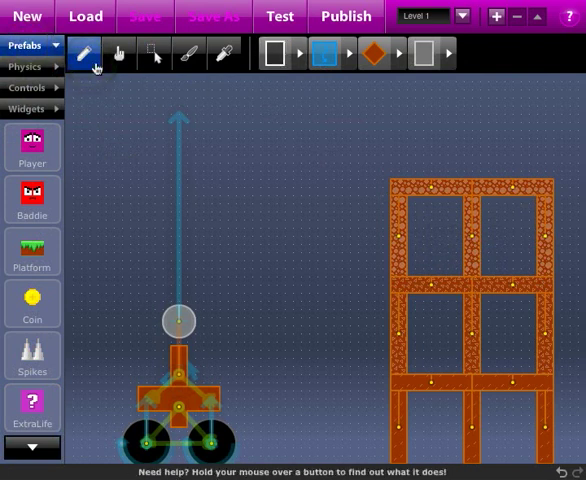
Step: Draw wooden circles in the tower compartments and move one into a bottom compartment
{"action": "left_click", "coordinate": [278, 54]}
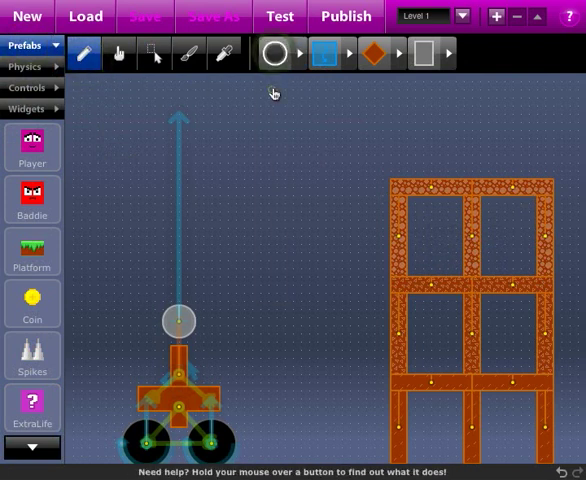
{"action": "mouse_move", "coordinate": [400, 110]}
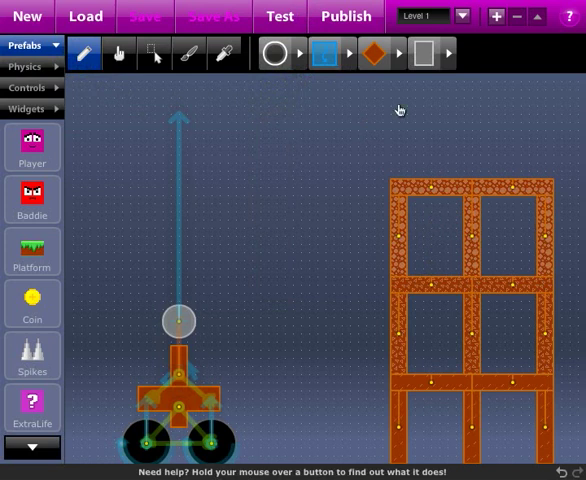
{"action": "mouse_move", "coordinate": [437, 263]}
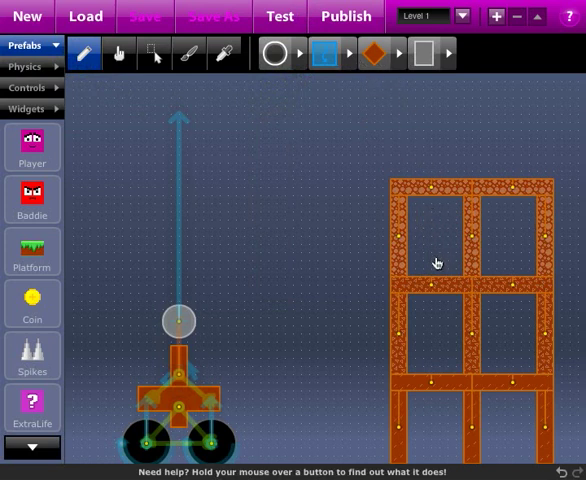
{"action": "left_click", "coordinate": [437, 253]}
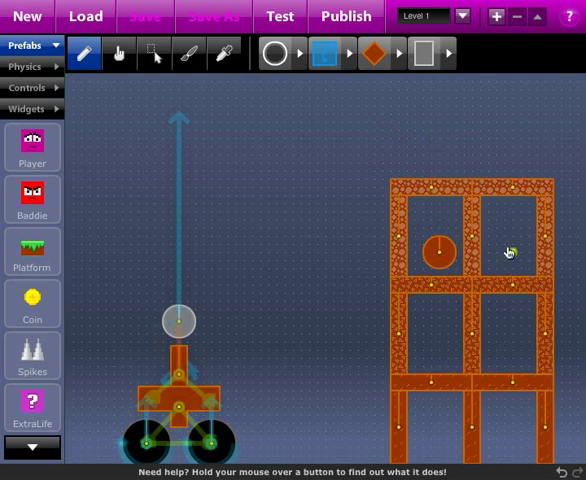
{"action": "left_click", "coordinate": [510, 251]}
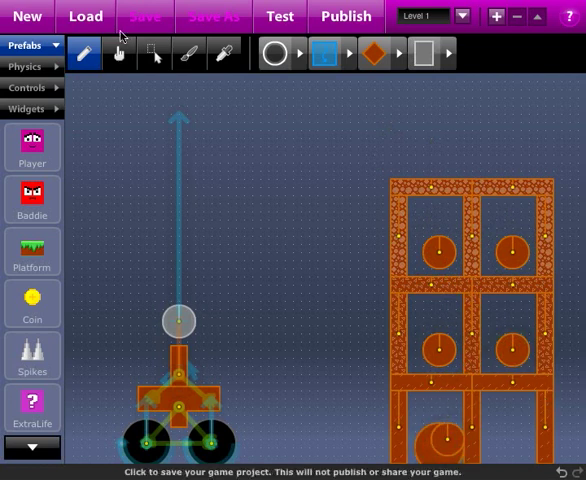
{"action": "left_click", "coordinate": [118, 52]}
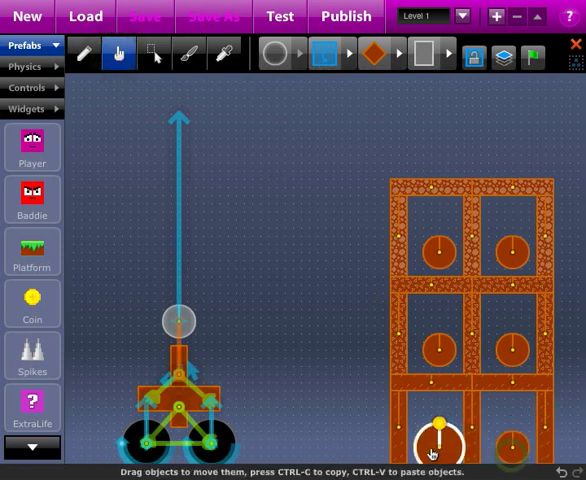
{"action": "left_click_drag", "start_coordinate": [432, 440], "coordinate": [435, 360]}
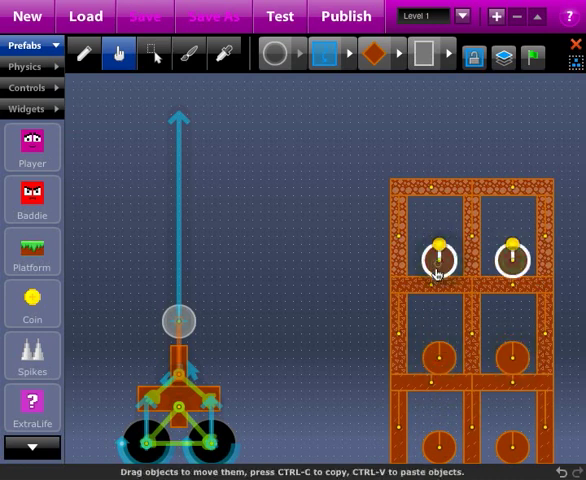
Step: Select the six round pieces inside the tower to show their property toolbar
{"action": "left_click", "coordinate": [188, 53]}
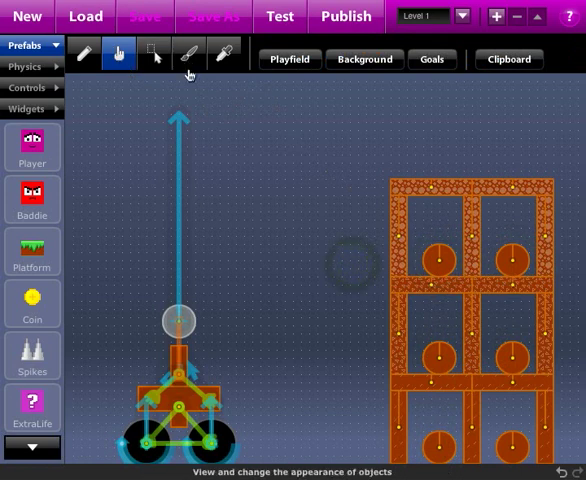
{"action": "mouse_move", "coordinate": [280, 16]}
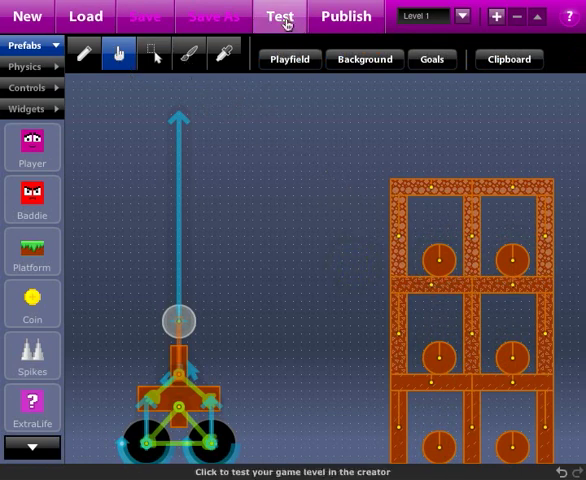
{"action": "left_click", "coordinate": [279, 16]}
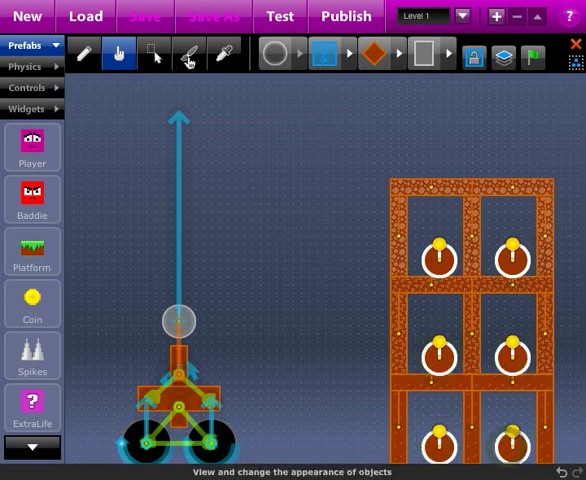
Step: Give the six circles green fill, green outlines and an angry-face texture
{"action": "left_click", "coordinate": [188, 53]}
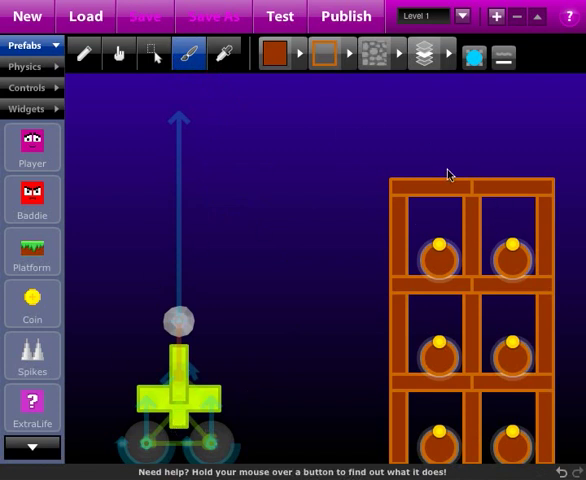
{"action": "left_click", "coordinate": [320, 55]}
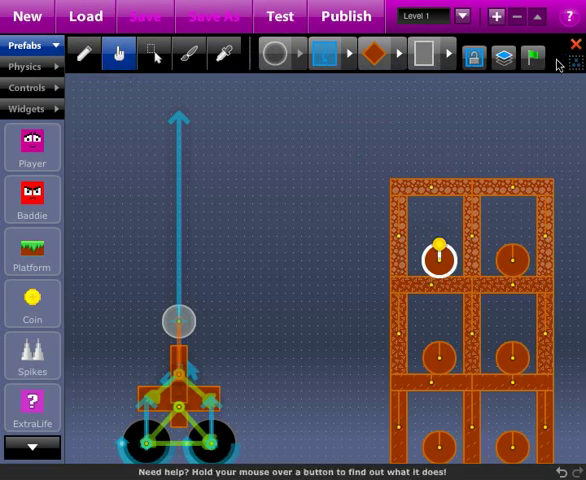
{"action": "mouse_move", "coordinate": [560, 78]}
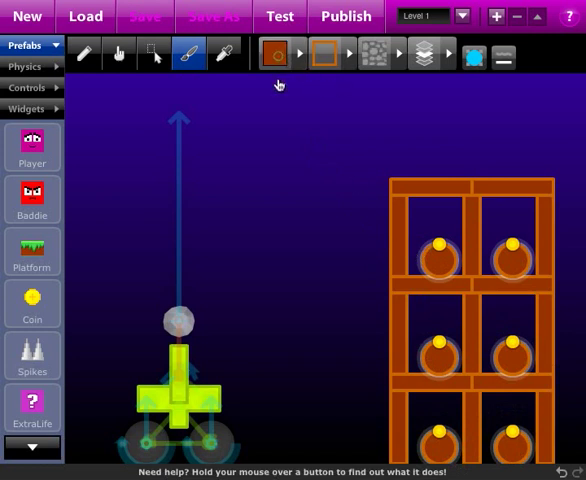
{"action": "left_click", "coordinate": [275, 55]}
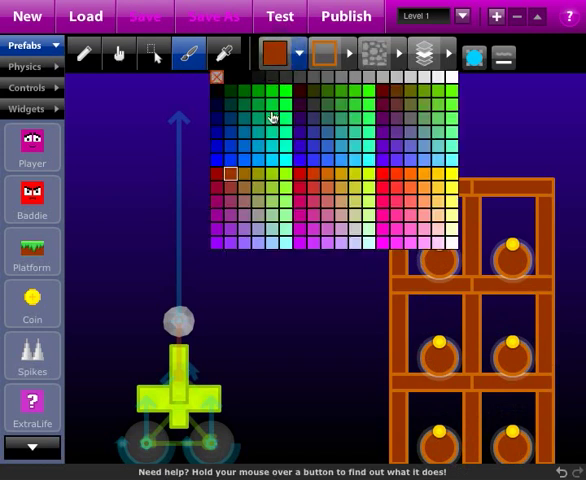
{"action": "left_click", "coordinate": [275, 117]}
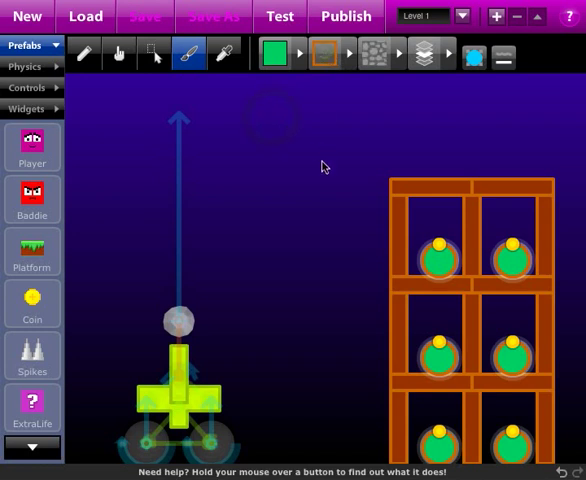
{"action": "left_click", "coordinate": [343, 54]}
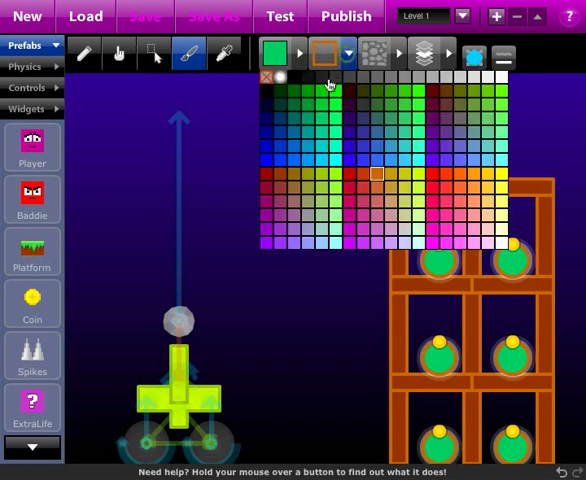
{"action": "left_click", "coordinate": [322, 53]}
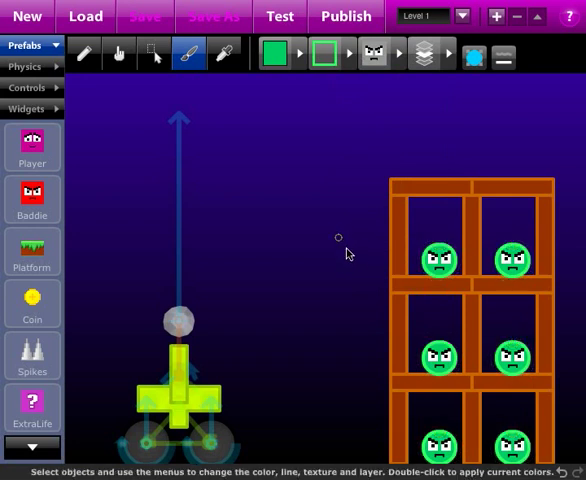
{"action": "mouse_move", "coordinate": [548, 402]}
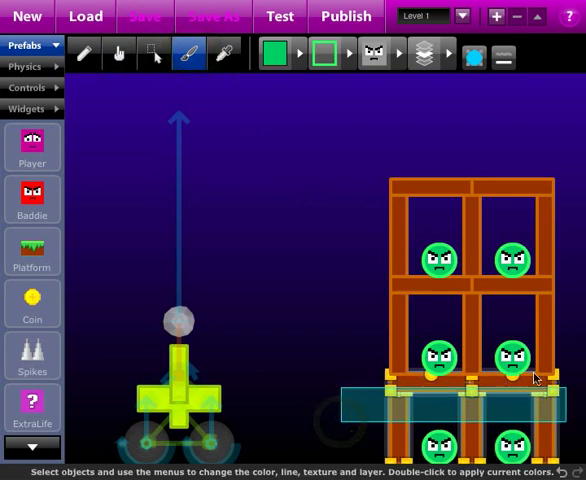
Step: Make the bottom floor outline-free red brick and texture the middle floor stone
{"action": "left_click", "coordinate": [322, 54]}
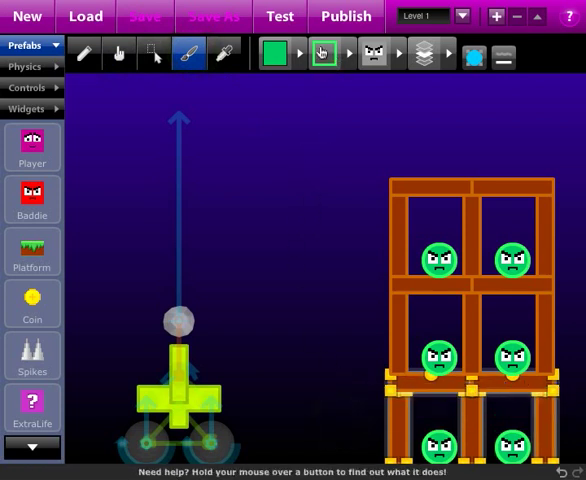
{"action": "left_click", "coordinate": [280, 54]}
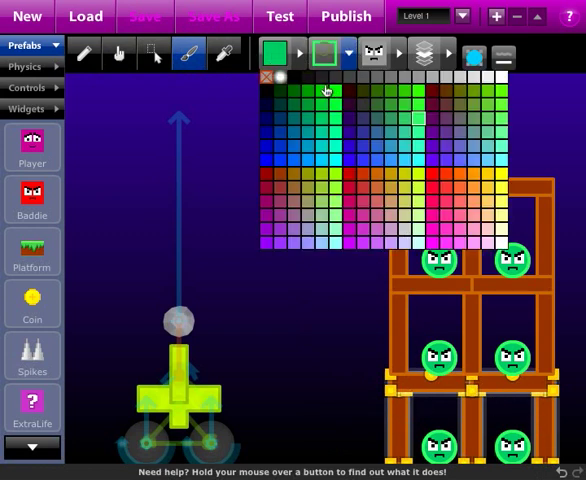
{"action": "left_click", "coordinate": [337, 55]}
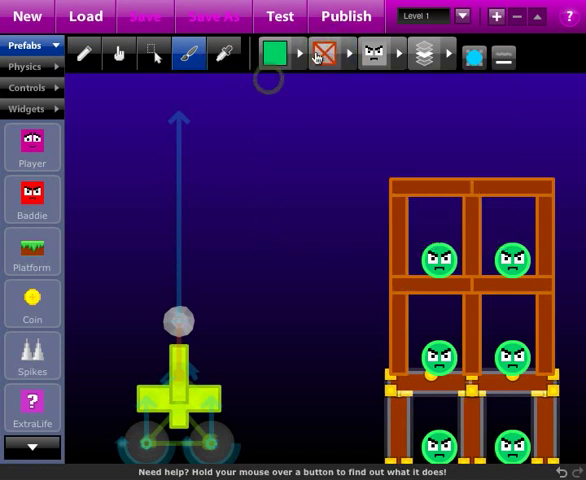
{"action": "left_click", "coordinate": [295, 54]}
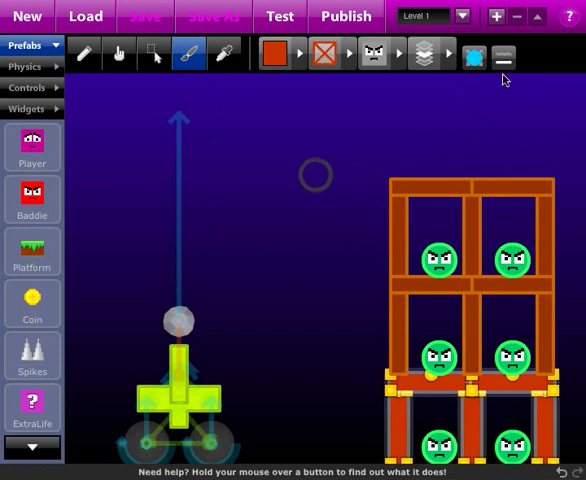
{"action": "left_click", "coordinate": [401, 55]}
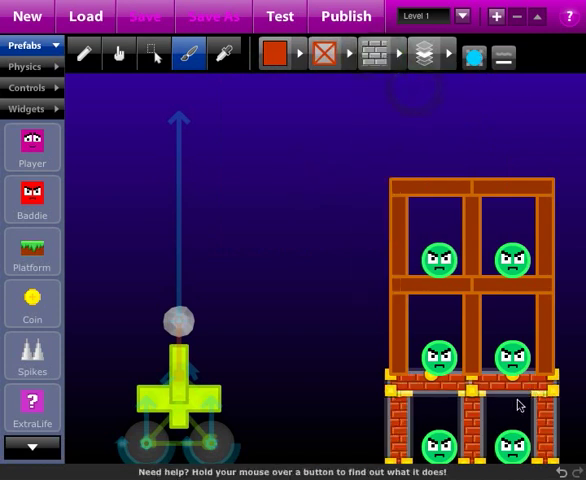
{"action": "mouse_move", "coordinate": [367, 319]}
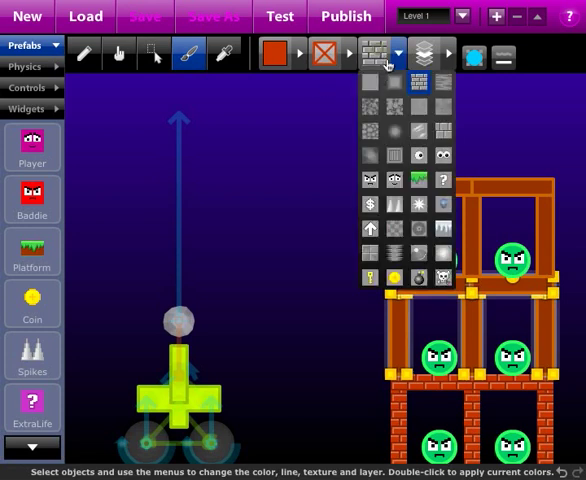
{"action": "mouse_move", "coordinate": [371, 135]}
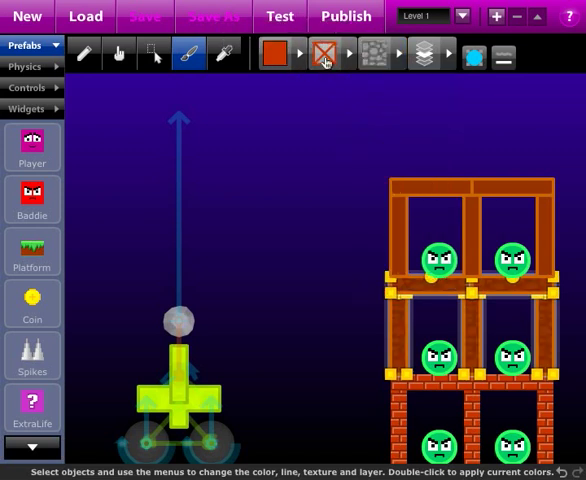
{"action": "left_click", "coordinate": [272, 54]}
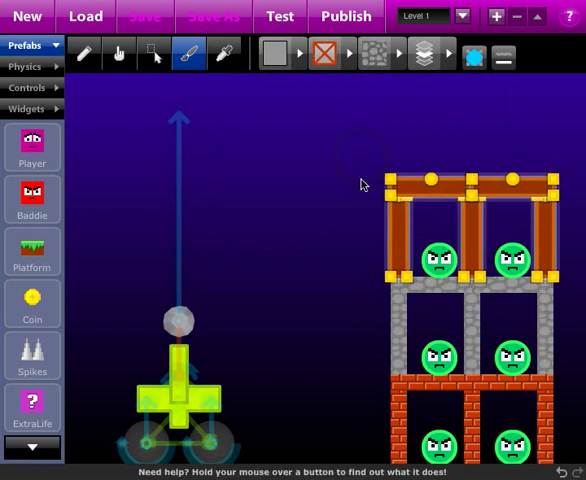
{"action": "mouse_move", "coordinate": [375, 62]}
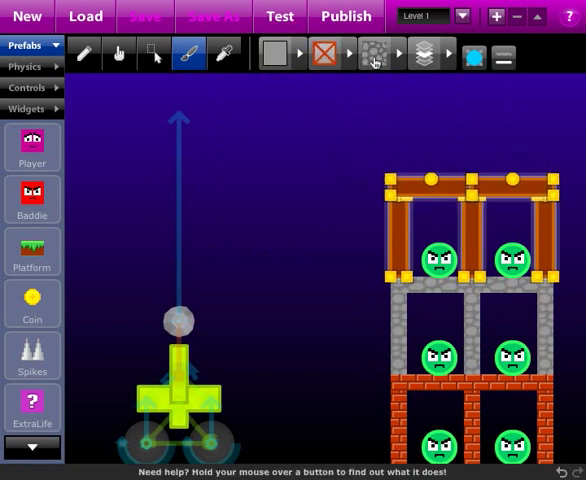
Step: Give the top-floor beams a golden-tan wood grain texture and select the top beam
{"action": "left_click", "coordinate": [397, 55]}
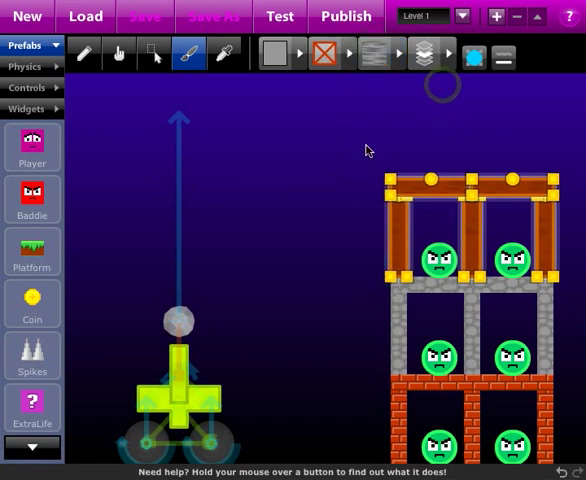
{"action": "left_click", "coordinate": [271, 54]}
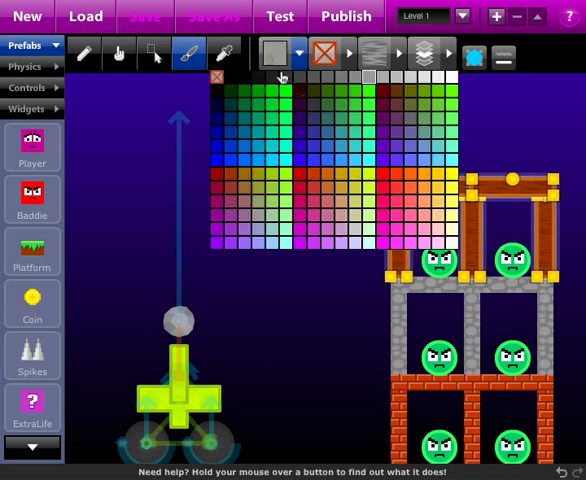
{"action": "left_click", "coordinate": [340, 171]}
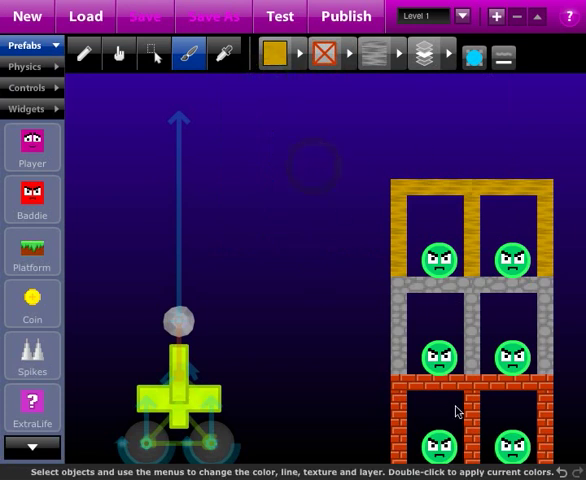
{"action": "mouse_move", "coordinate": [499, 154]}
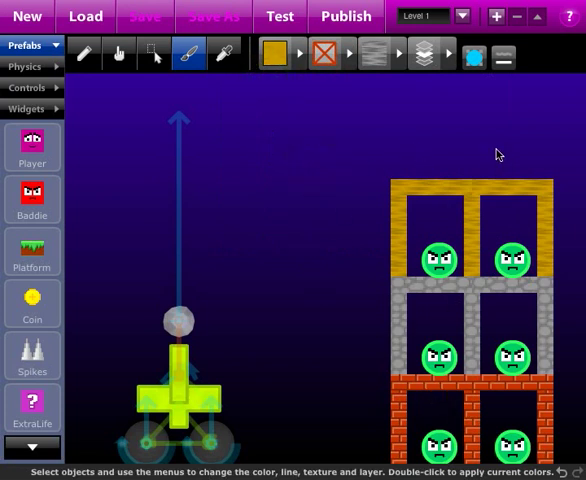
{"action": "mouse_move", "coordinate": [442, 179]}
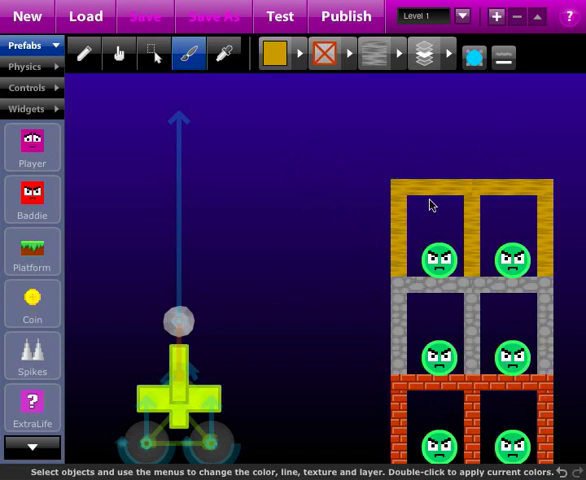
{"action": "mouse_move", "coordinate": [382, 220]}
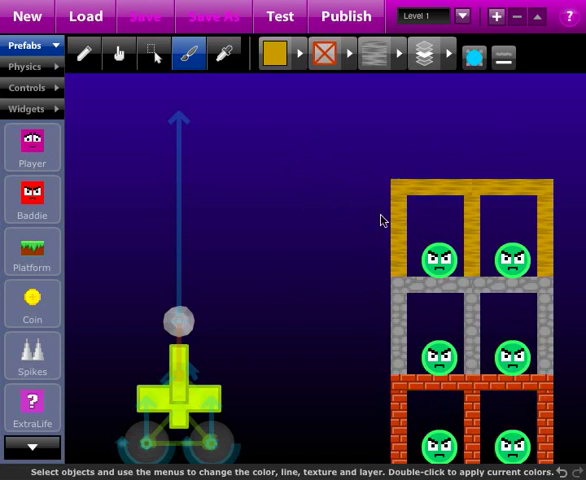
{"action": "mouse_move", "coordinate": [453, 193]}
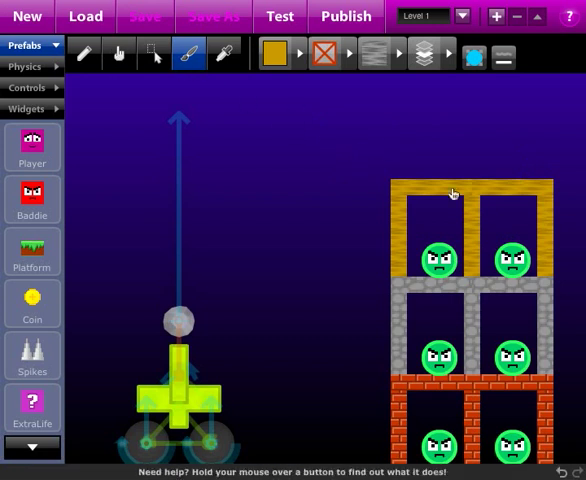
{"action": "left_click", "coordinate": [378, 55]}
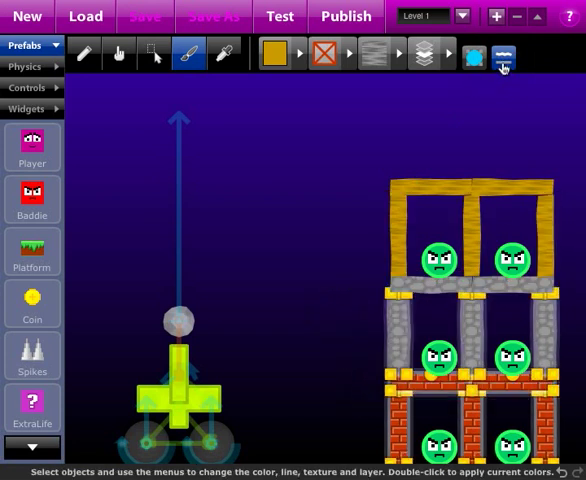
{"action": "left_click", "coordinate": [503, 57]}
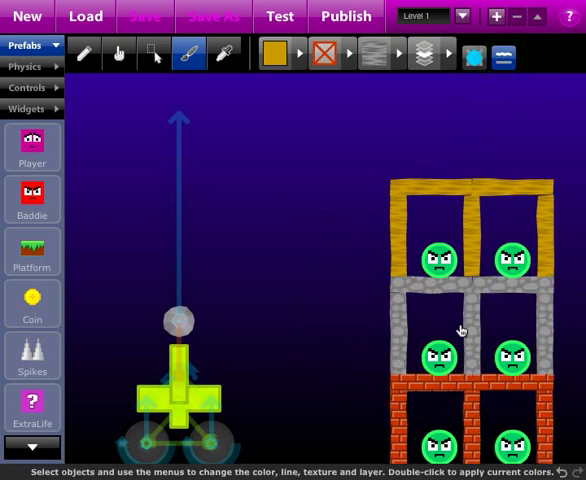
{"action": "mouse_move", "coordinate": [470, 267]}
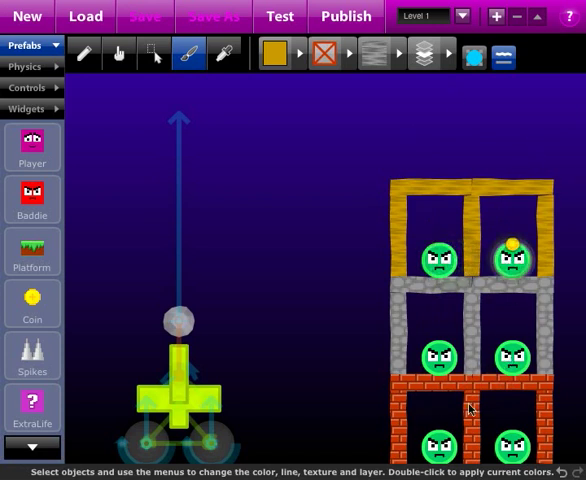
{"action": "mouse_move", "coordinate": [279, 16]}
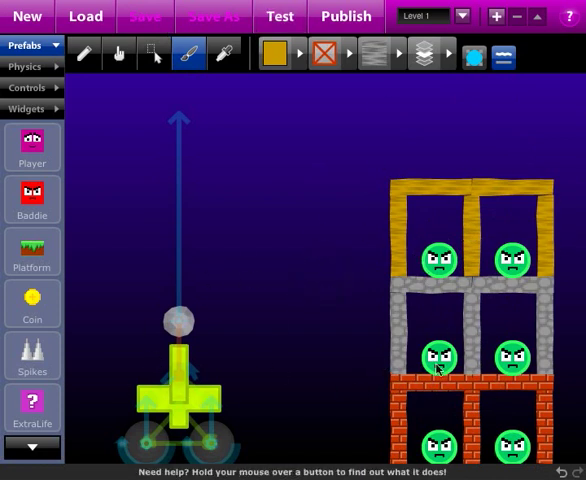
{"action": "mouse_move", "coordinate": [418, 301]}
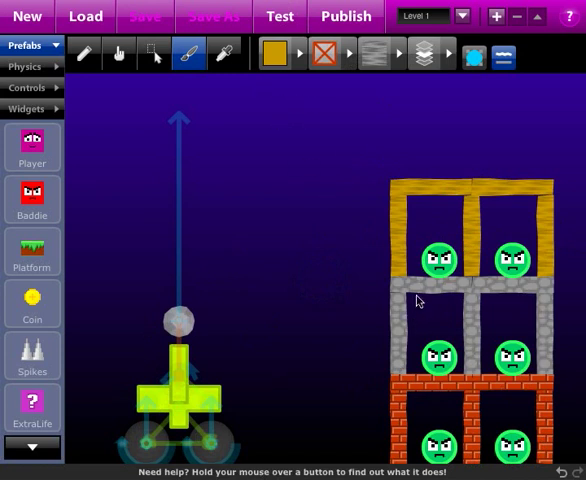
{"action": "mouse_move", "coordinate": [280, 16]}
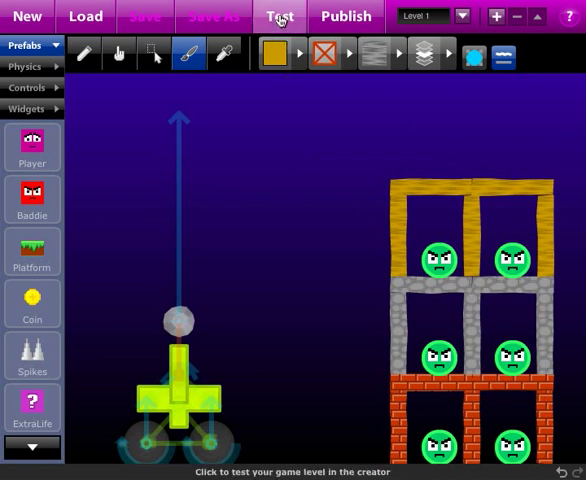
Step: Test-run the level, watch the tower collapse, then return to the editor
{"action": "left_click", "coordinate": [280, 16]}
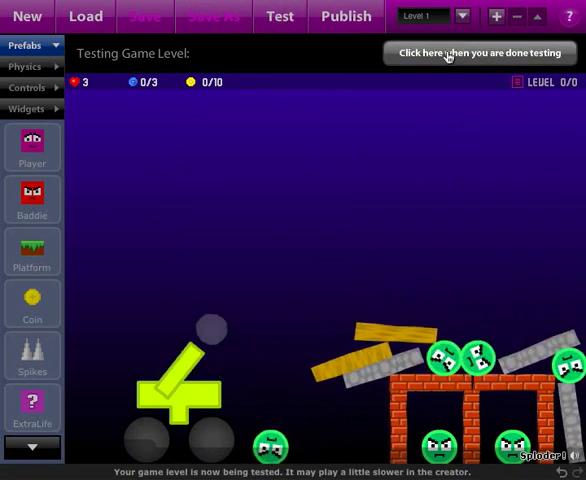
{"action": "left_click", "coordinate": [477, 53]}
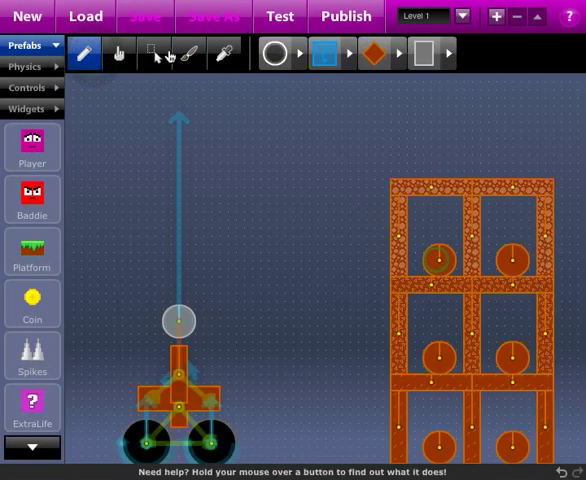
Step: Switch from the hand tool to the paint tool and start a test run of the level
{"action": "left_click", "coordinate": [119, 53]}
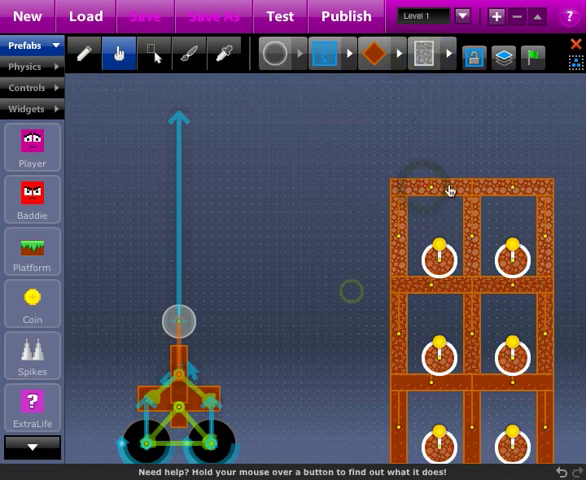
{"action": "left_click", "coordinate": [156, 54]}
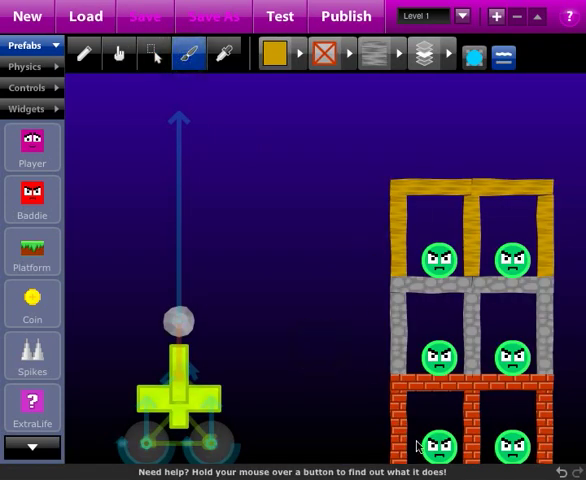
{"action": "mouse_move", "coordinate": [280, 16]}
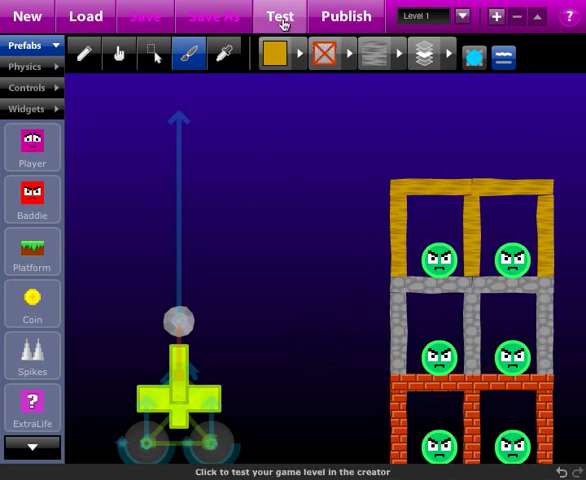
{"action": "left_click", "coordinate": [280, 16]}
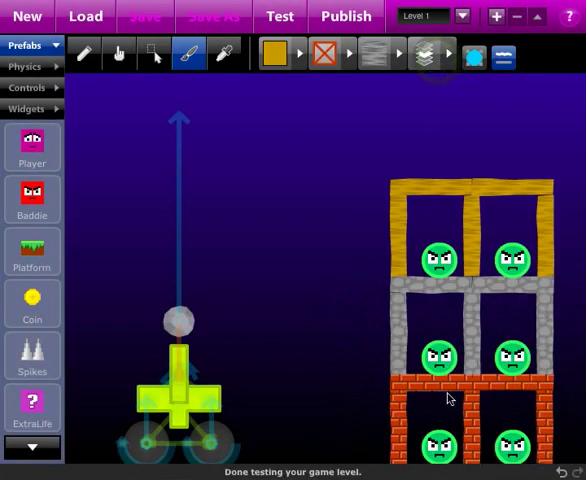
{"action": "mouse_move", "coordinate": [420, 413]}
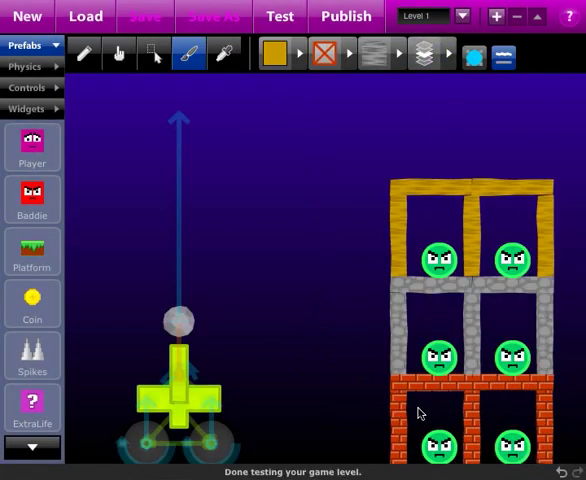
{"action": "mouse_move", "coordinate": [406, 145]}
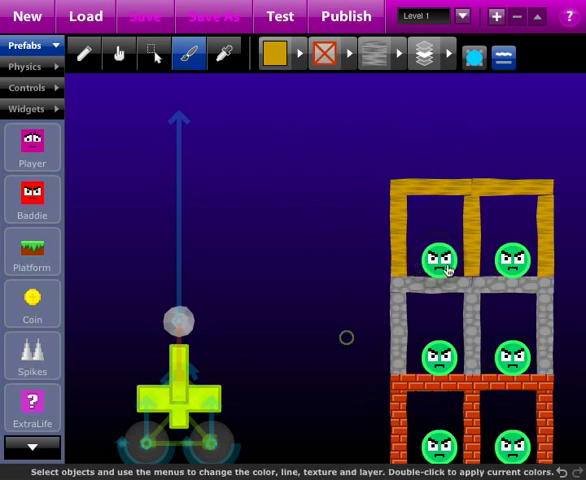
{"action": "mouse_move", "coordinate": [460, 298]}
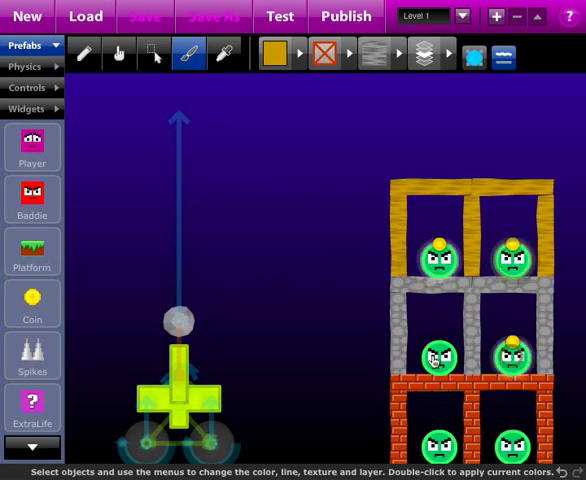
{"action": "mouse_move", "coordinate": [446, 234]}
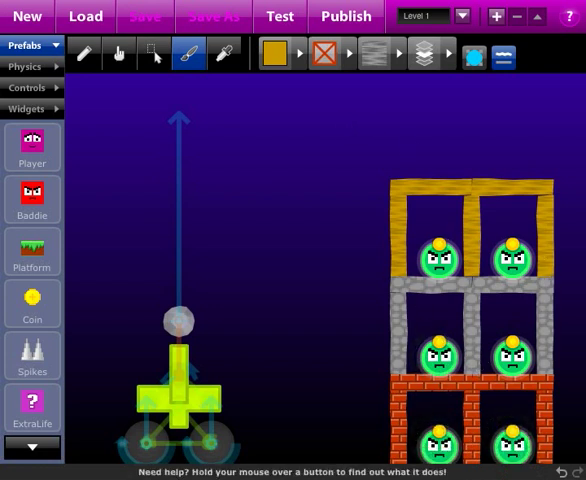
{"action": "mouse_move", "coordinate": [145, 16]}
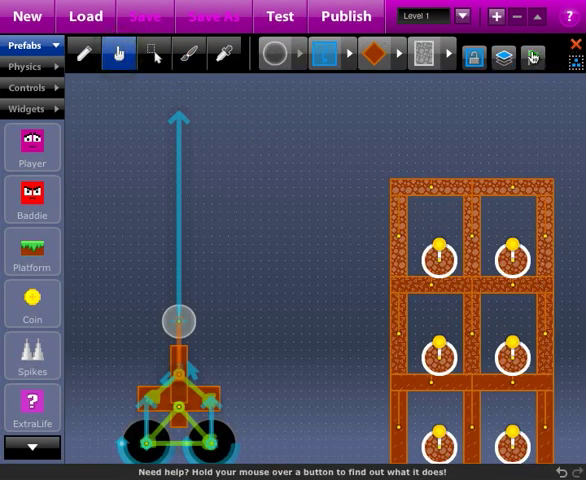
{"action": "mouse_move", "coordinate": [534, 55]}
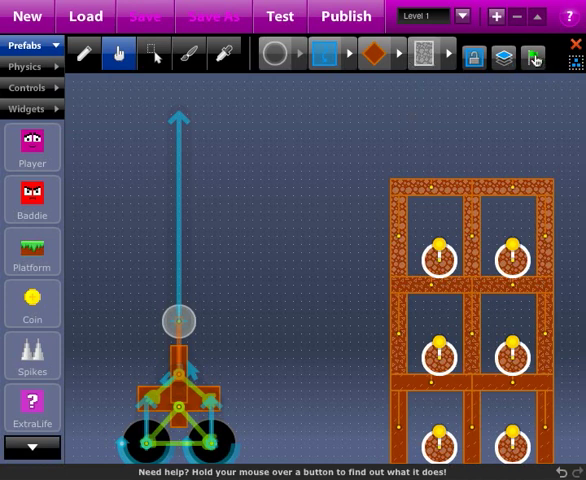
{"action": "mouse_move", "coordinate": [537, 57]}
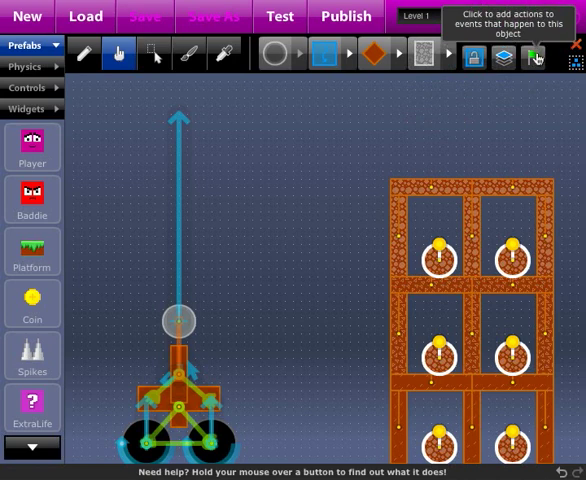
{"action": "mouse_move", "coordinate": [461, 291]}
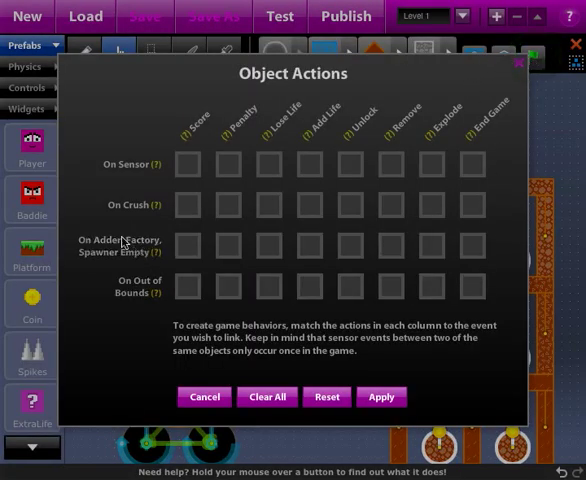
{"action": "mouse_move", "coordinate": [469, 203]}
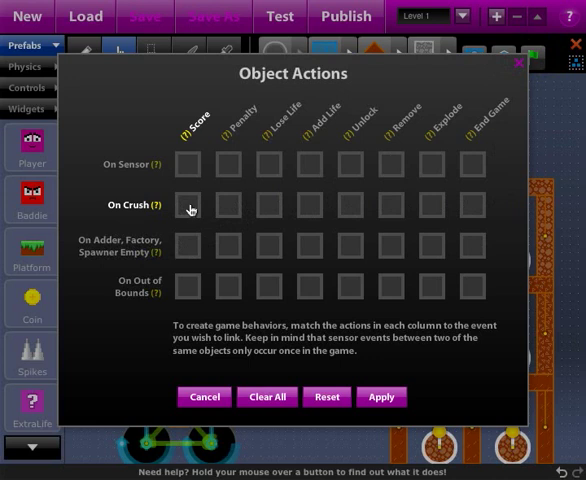
Step: Tick Score in the On Crush row of the bad guys' Object Actions
{"action": "left_click", "coordinate": [189, 205]}
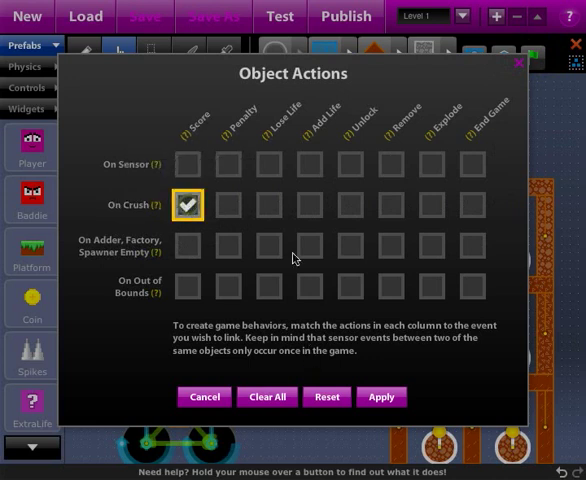
{"action": "mouse_move", "coordinate": [227, 284]}
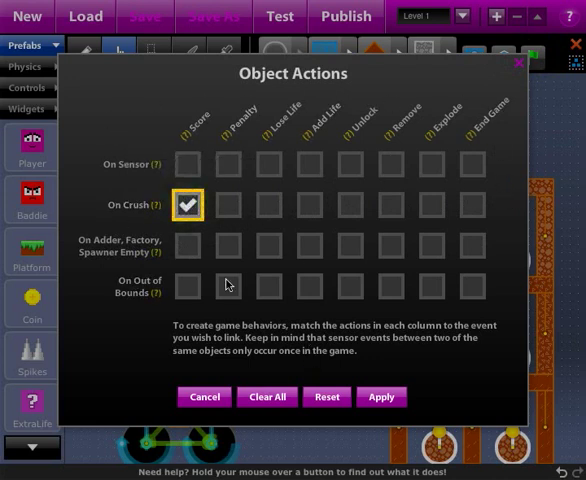
{"action": "mouse_move", "coordinate": [483, 161]}
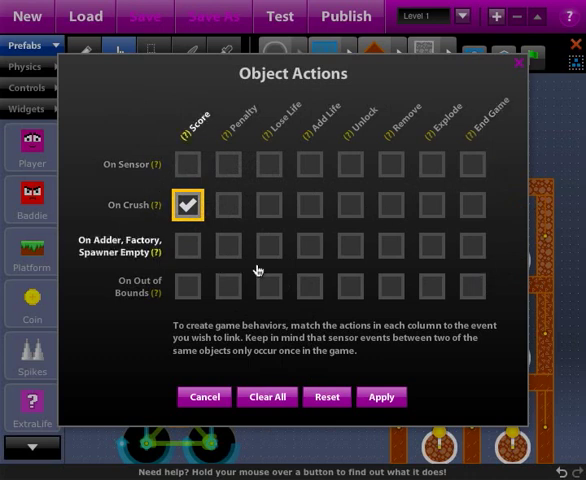
{"action": "mouse_move", "coordinate": [170, 172]}
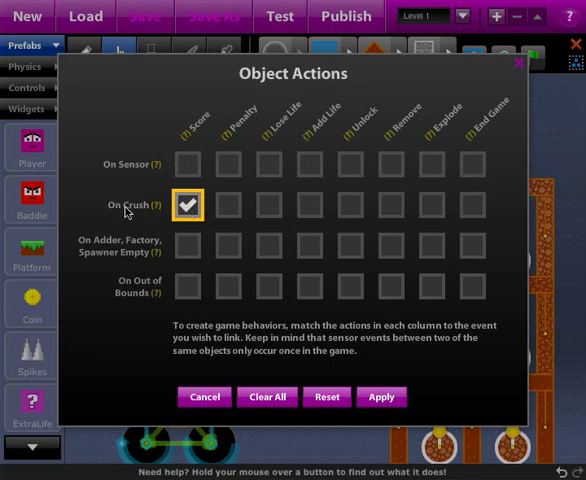
{"action": "mouse_move", "coordinate": [183, 145]}
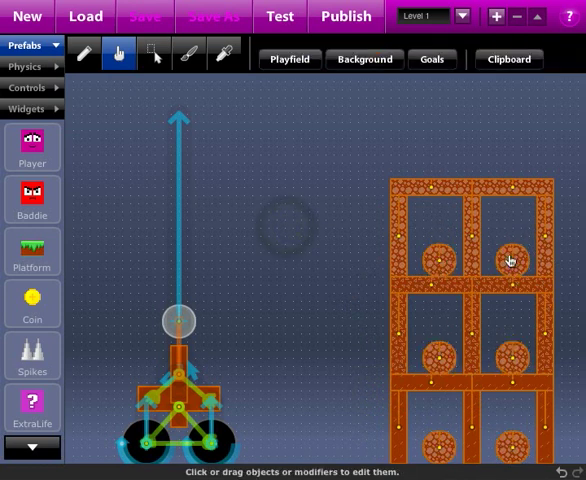
{"action": "mouse_move", "coordinate": [515, 308]}
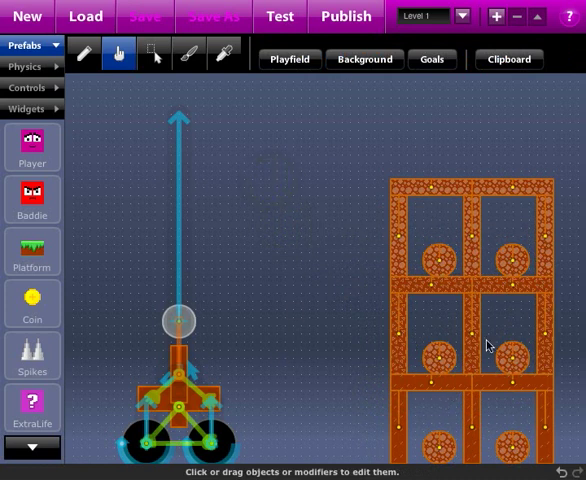
{"action": "mouse_move", "coordinate": [355, 247]}
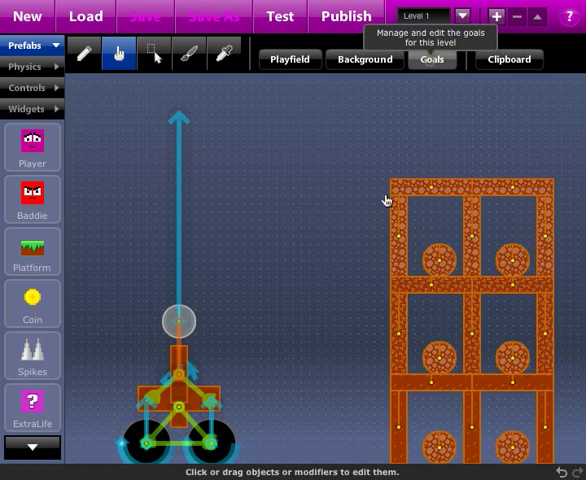
Step: Set 'Top score to win level' to 6 in Goals, apply, then reopen to verify and close
{"action": "left_click", "coordinate": [432, 59]}
{"action": "type", "text": "6"}
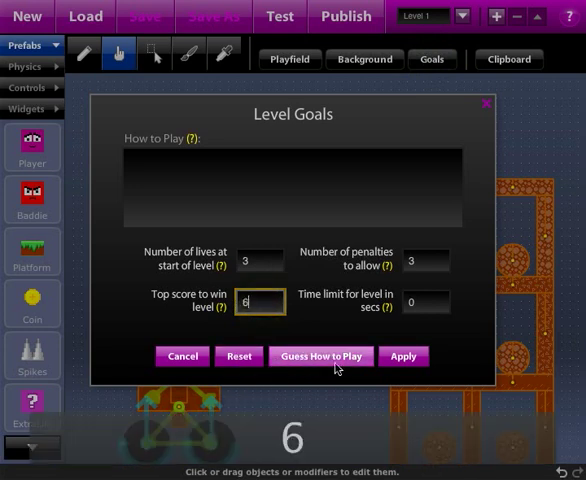
{"action": "left_click", "coordinate": [403, 356]}
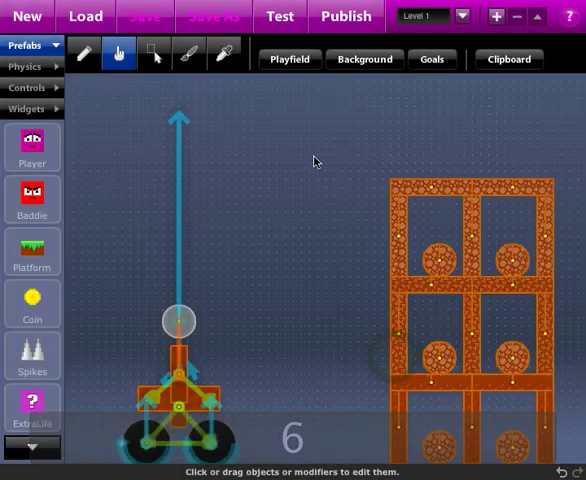
{"action": "left_click", "coordinate": [431, 59]}
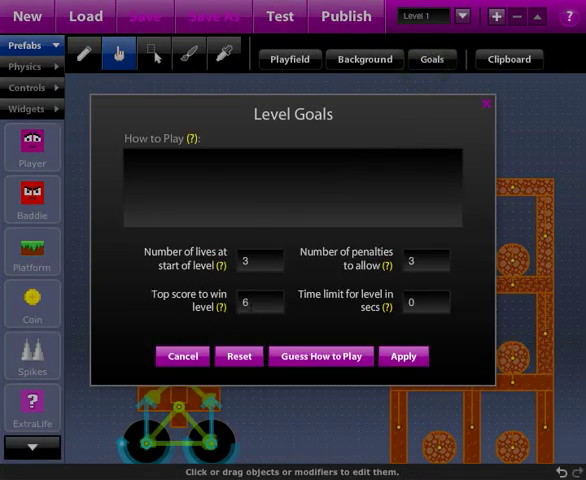
{"action": "left_click", "coordinate": [181, 356]}
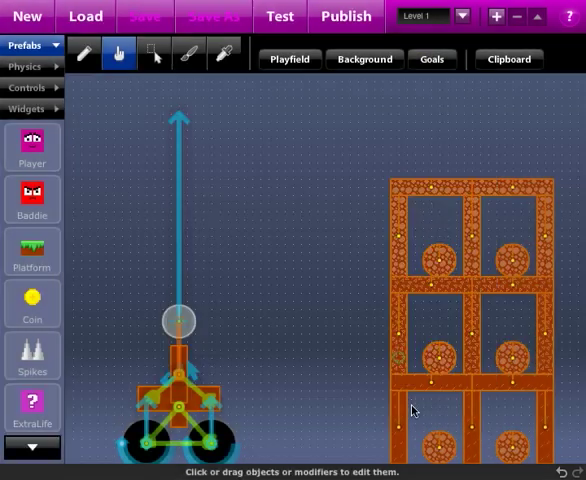
{"action": "mouse_move", "coordinate": [279, 16]}
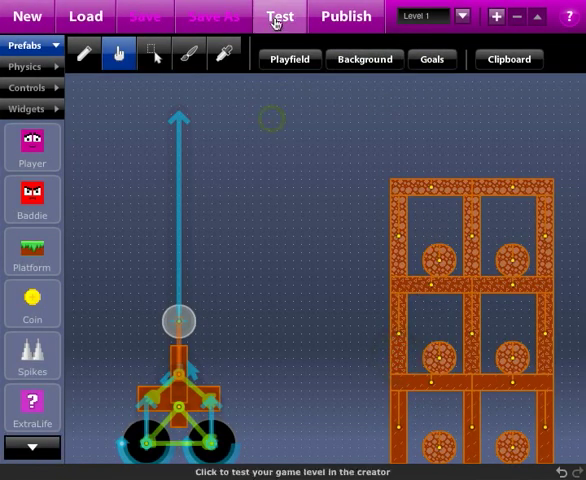
{"action": "left_click", "coordinate": [280, 16]}
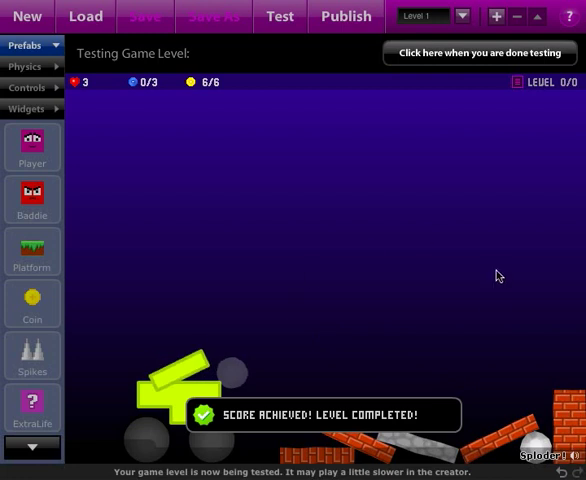
{"action": "mouse_move", "coordinate": [151, 328]}
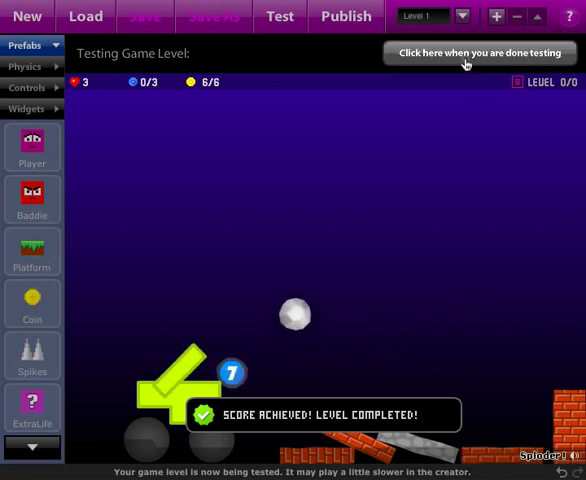
{"action": "left_click", "coordinate": [479, 53]}
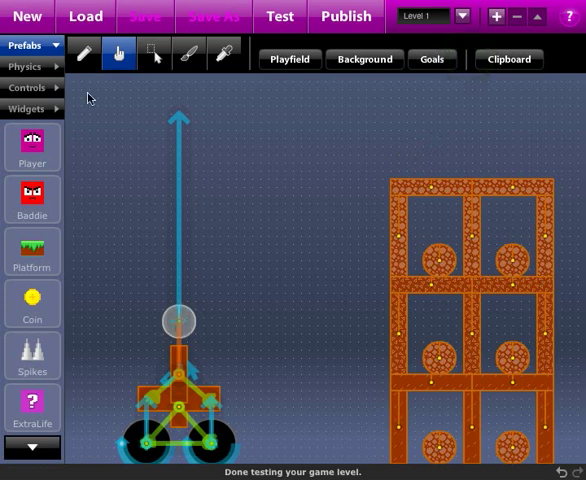
{"action": "mouse_move", "coordinate": [170, 278]}
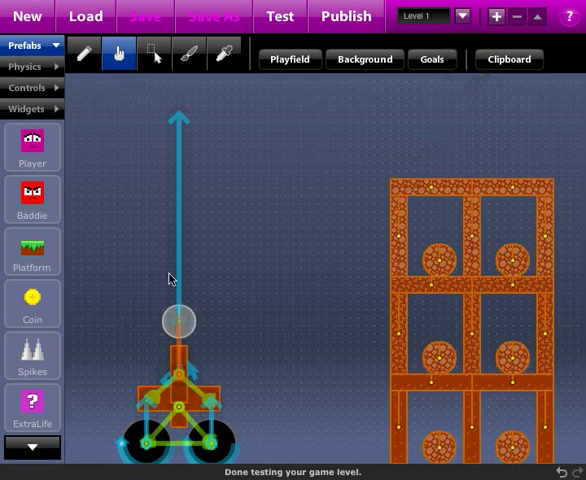
{"action": "mouse_move", "coordinate": [167, 328]}
{"action": "type", "text": "3"}
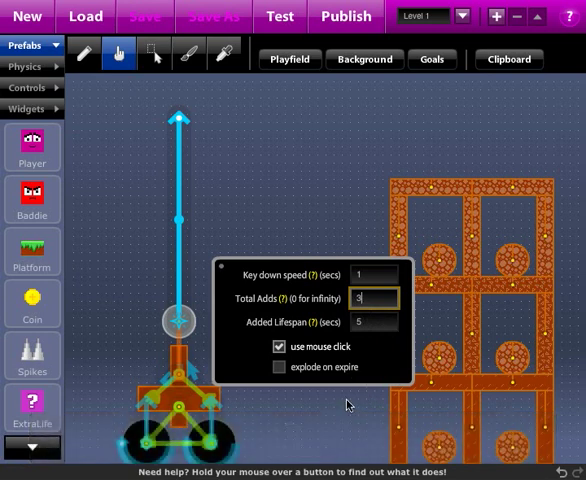
{"action": "mouse_move", "coordinate": [330, 420]}
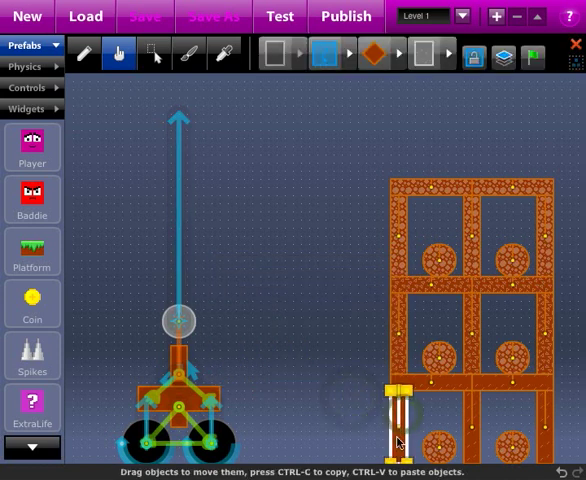
Step: Switch to the paint tool to add pillars beside the tower
{"action": "left_click", "coordinate": [156, 54]}
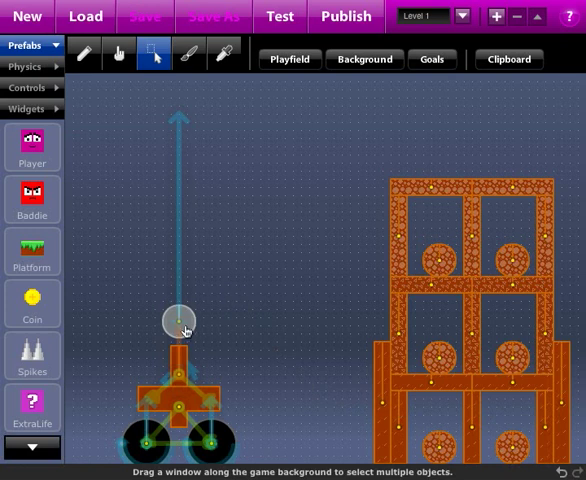
{"action": "mouse_move", "coordinate": [267, 344]}
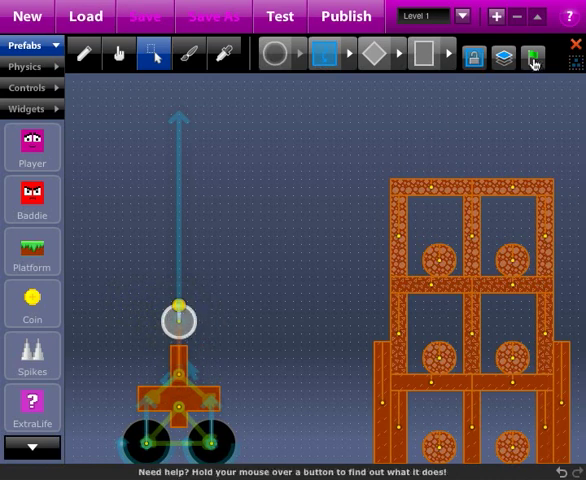
Step: Open the turret adder's Actions and choose End Game for the On Adder Empty row
{"action": "left_click", "coordinate": [534, 54]}
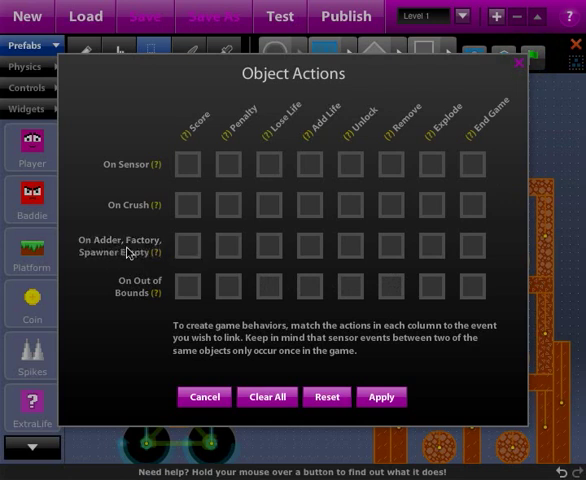
{"action": "mouse_move", "coordinate": [282, 248]}
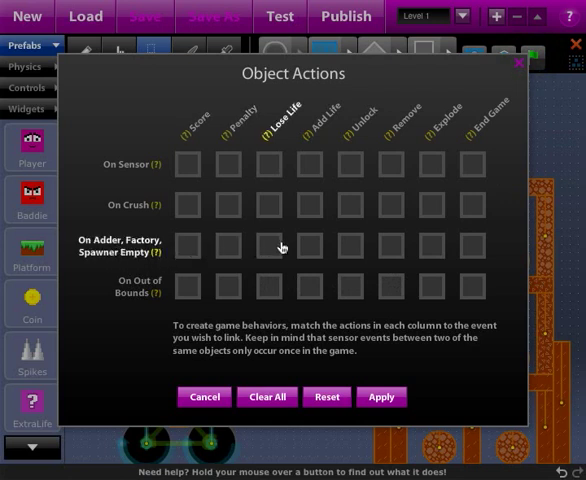
{"action": "mouse_move", "coordinate": [483, 264]}
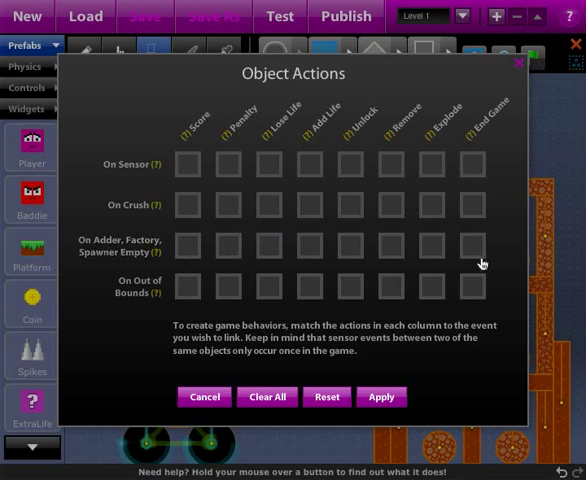
{"action": "left_click", "coordinate": [472, 245]}
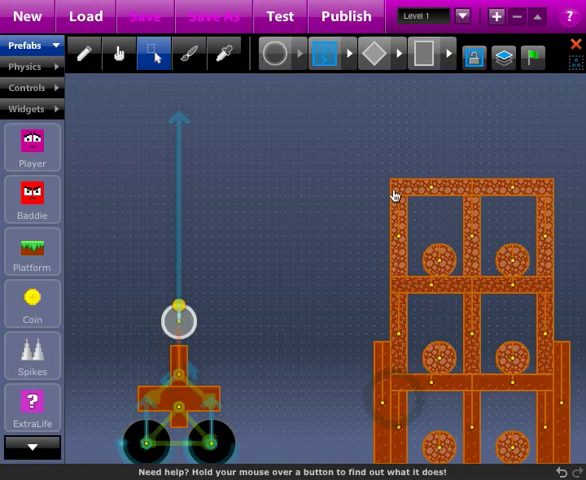
{"action": "mouse_move", "coordinate": [280, 16]}
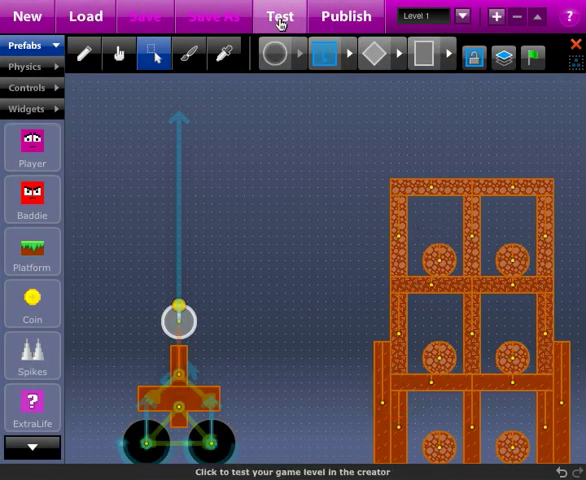
{"action": "left_click", "coordinate": [280, 16]}
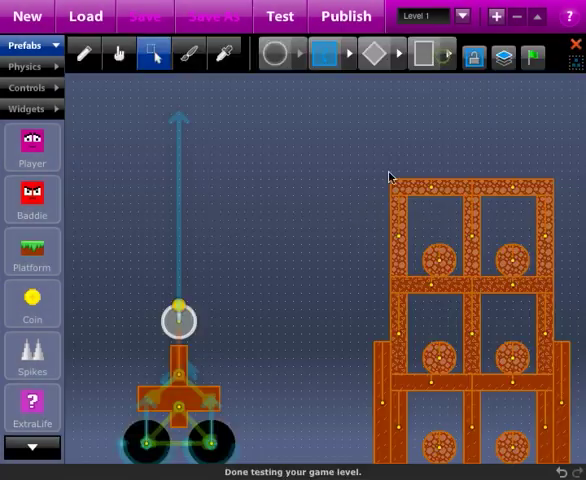
{"action": "left_click", "coordinate": [280, 16]}
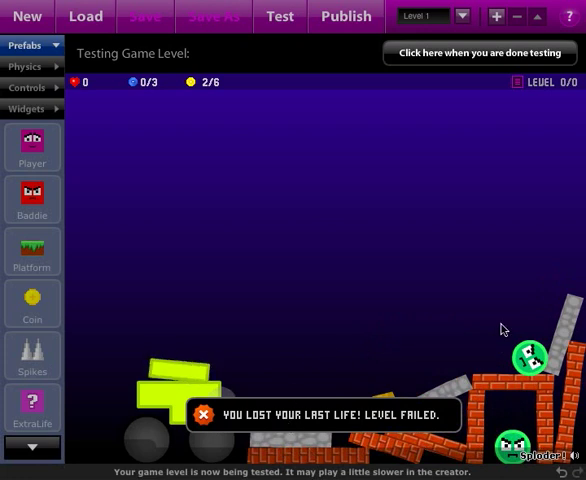
{"action": "mouse_move", "coordinate": [365, 340]}
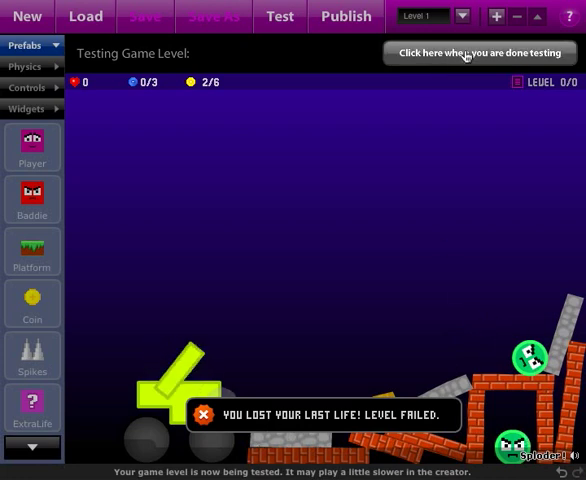
{"action": "left_click", "coordinate": [478, 53]}
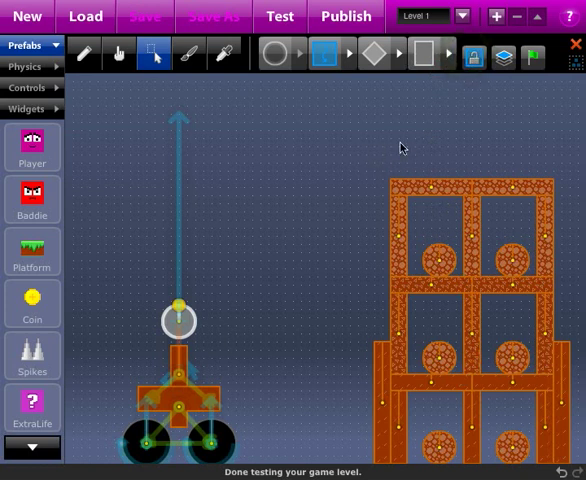
{"action": "mouse_move", "coordinate": [306, 243]}
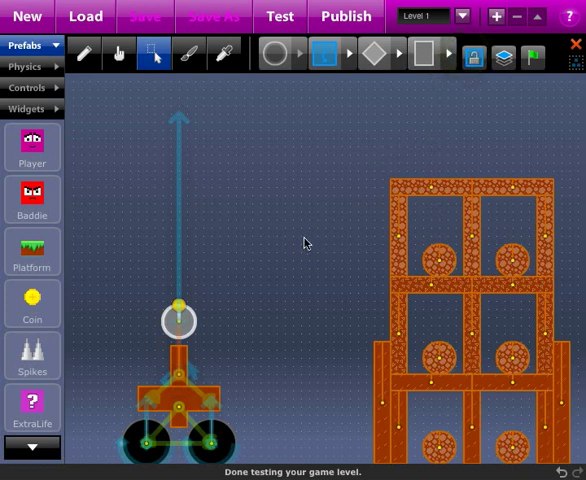